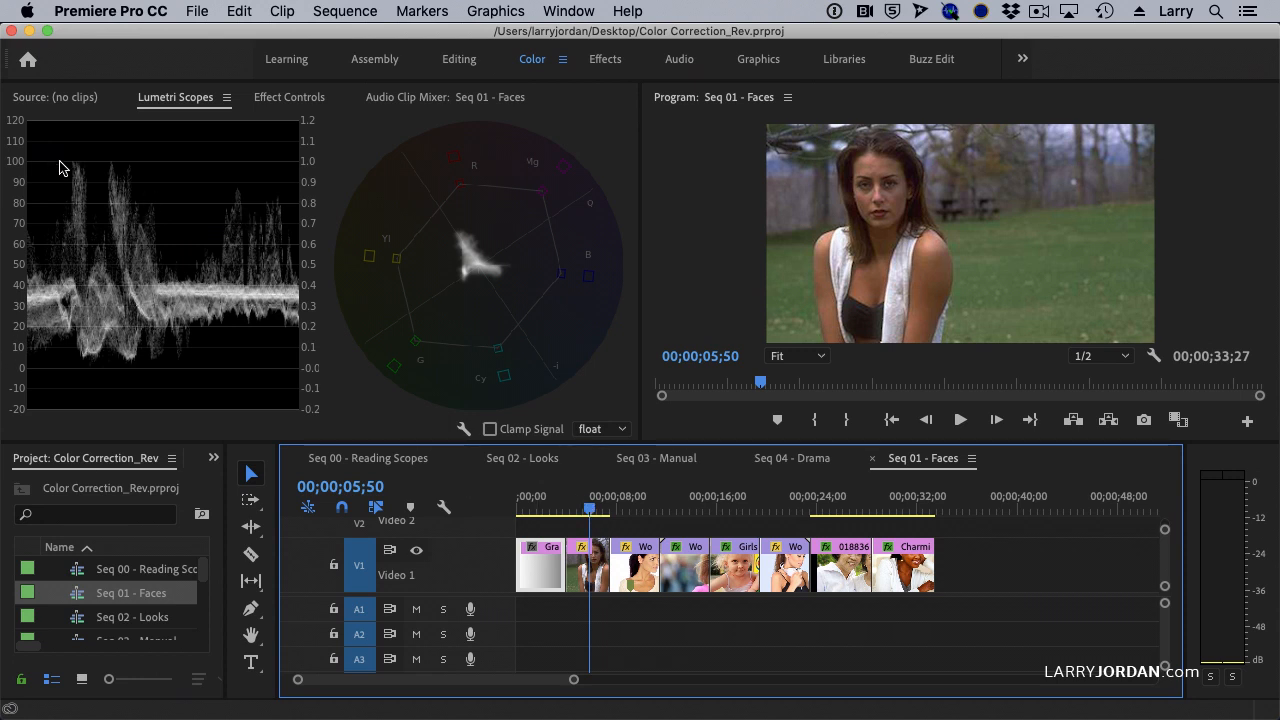
pyautogui.moveTo(112, 356)
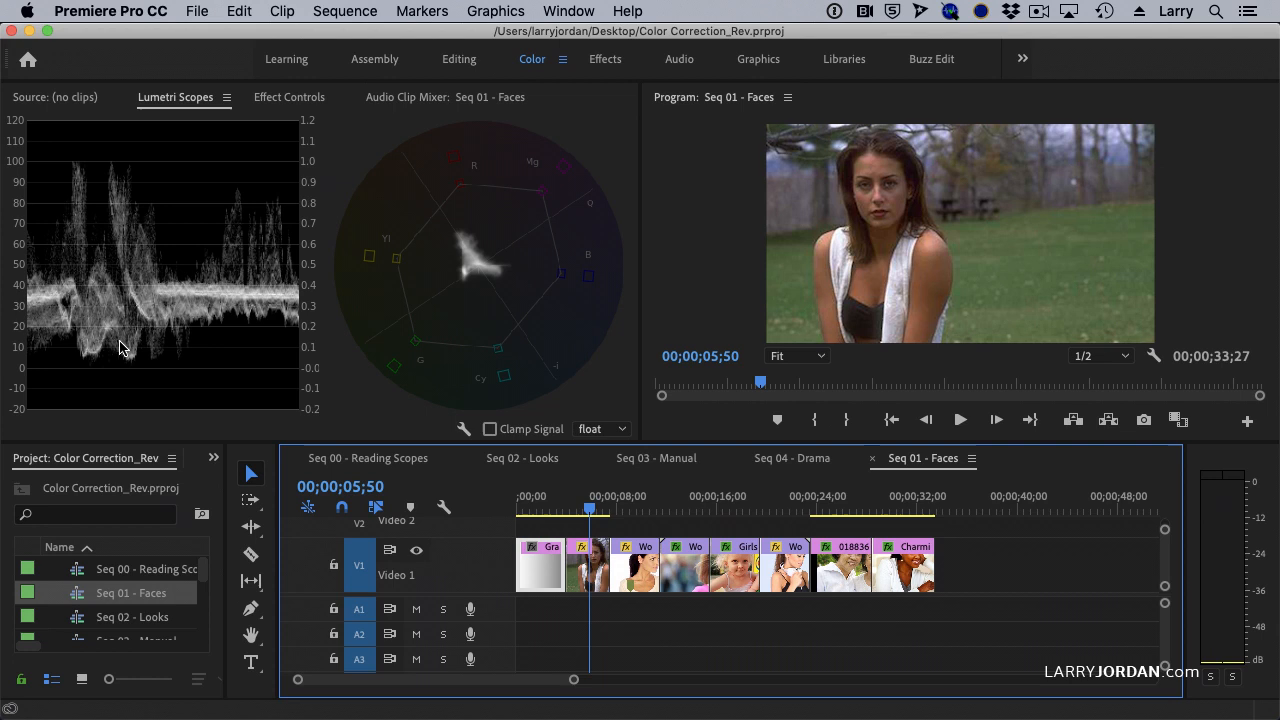
pyautogui.moveTo(100, 280)
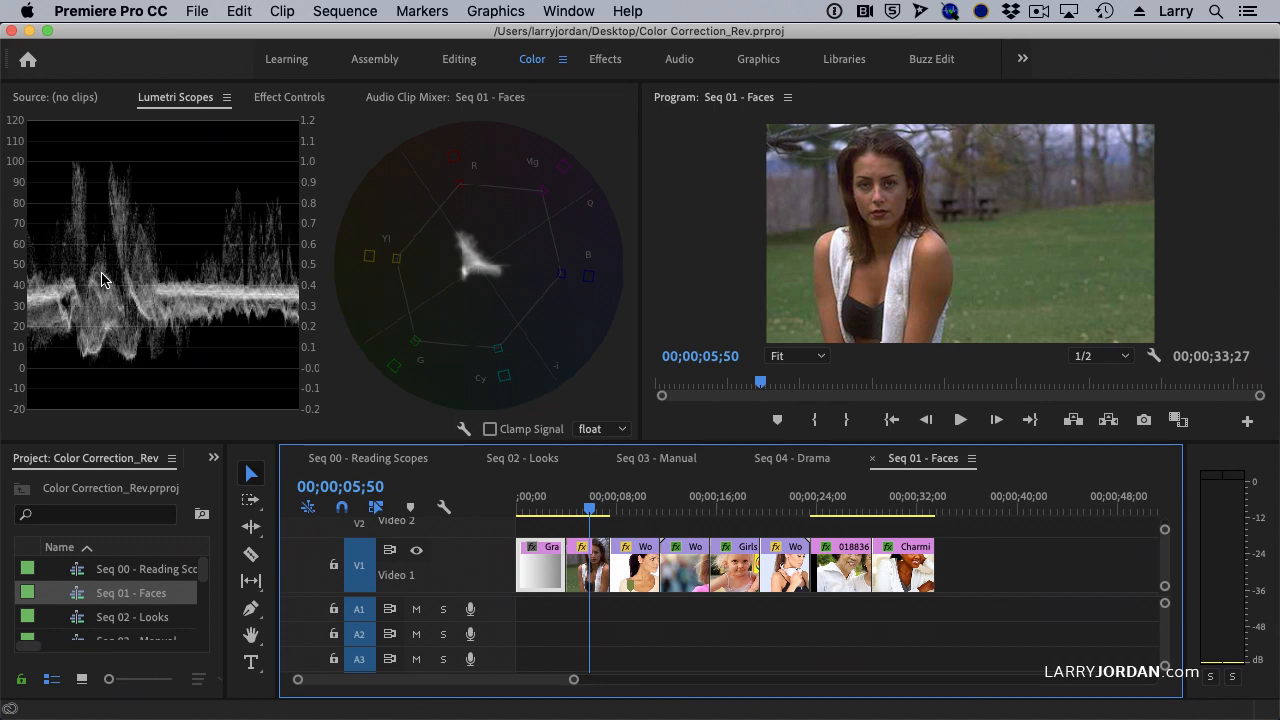
pyautogui.moveTo(464, 248)
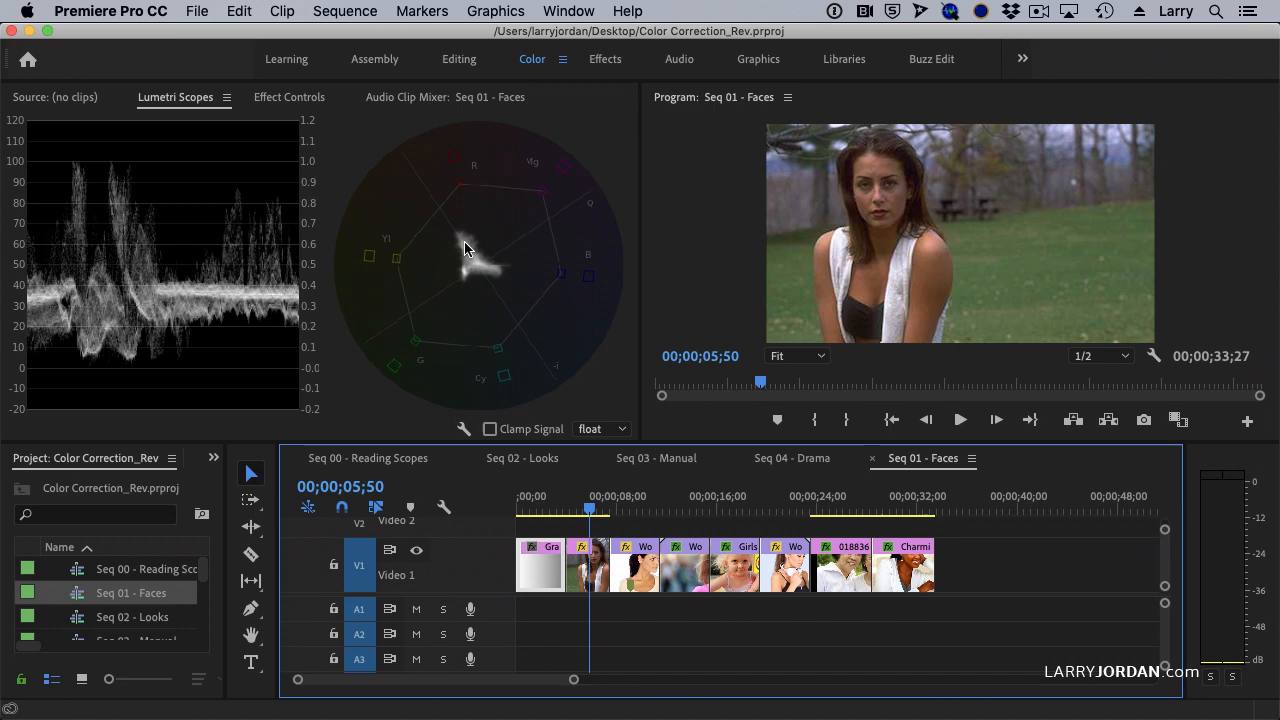
pyautogui.moveTo(460, 248)
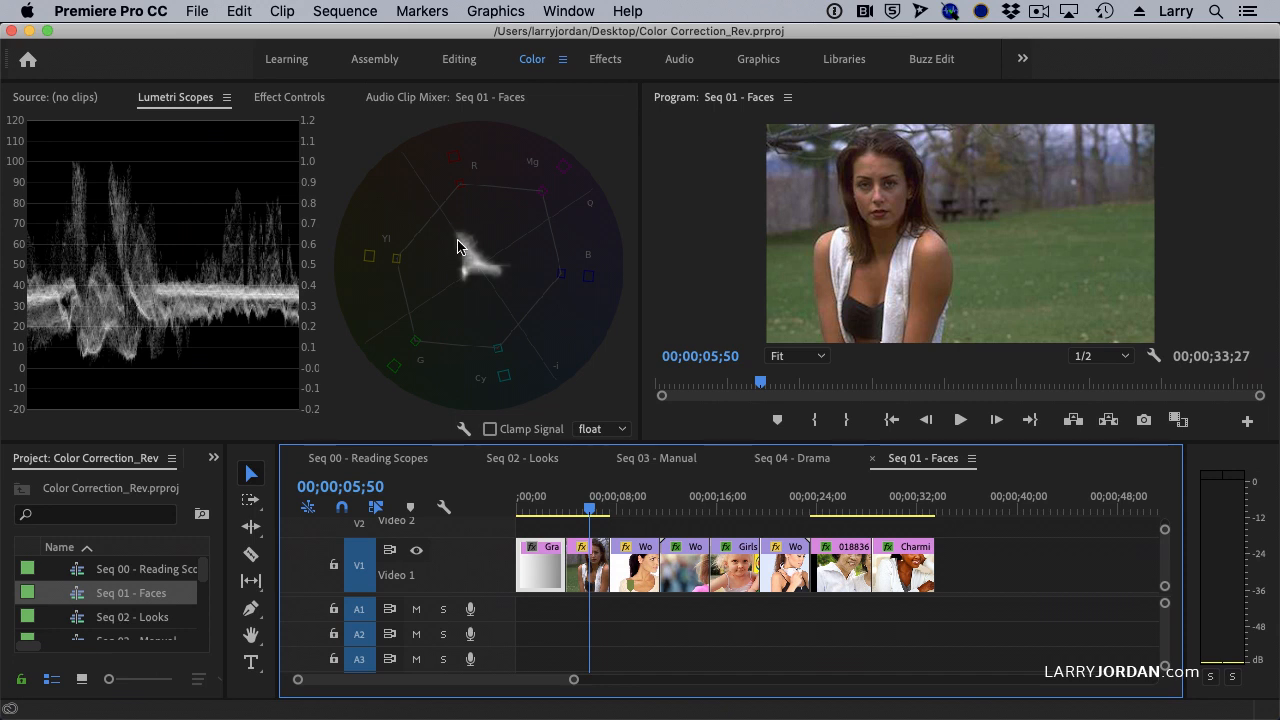
pyautogui.moveTo(464, 248)
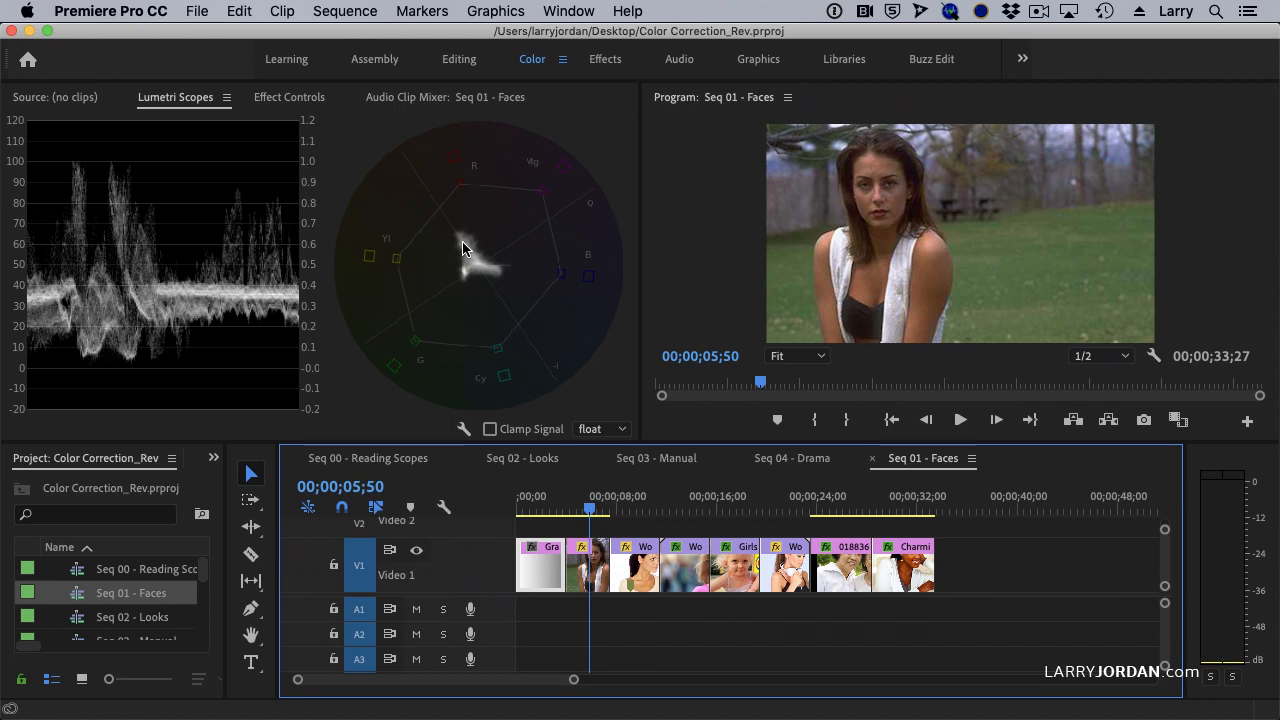
pyautogui.moveTo(464, 252)
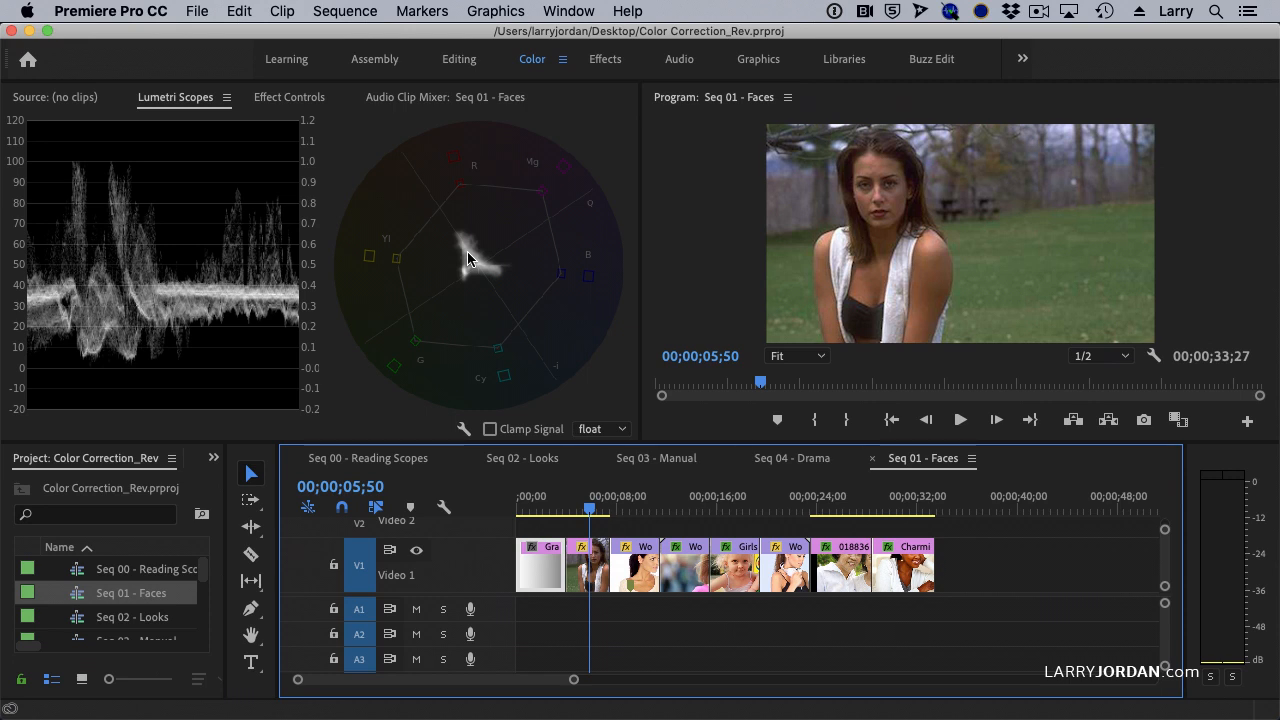
pyautogui.moveTo(644, 250)
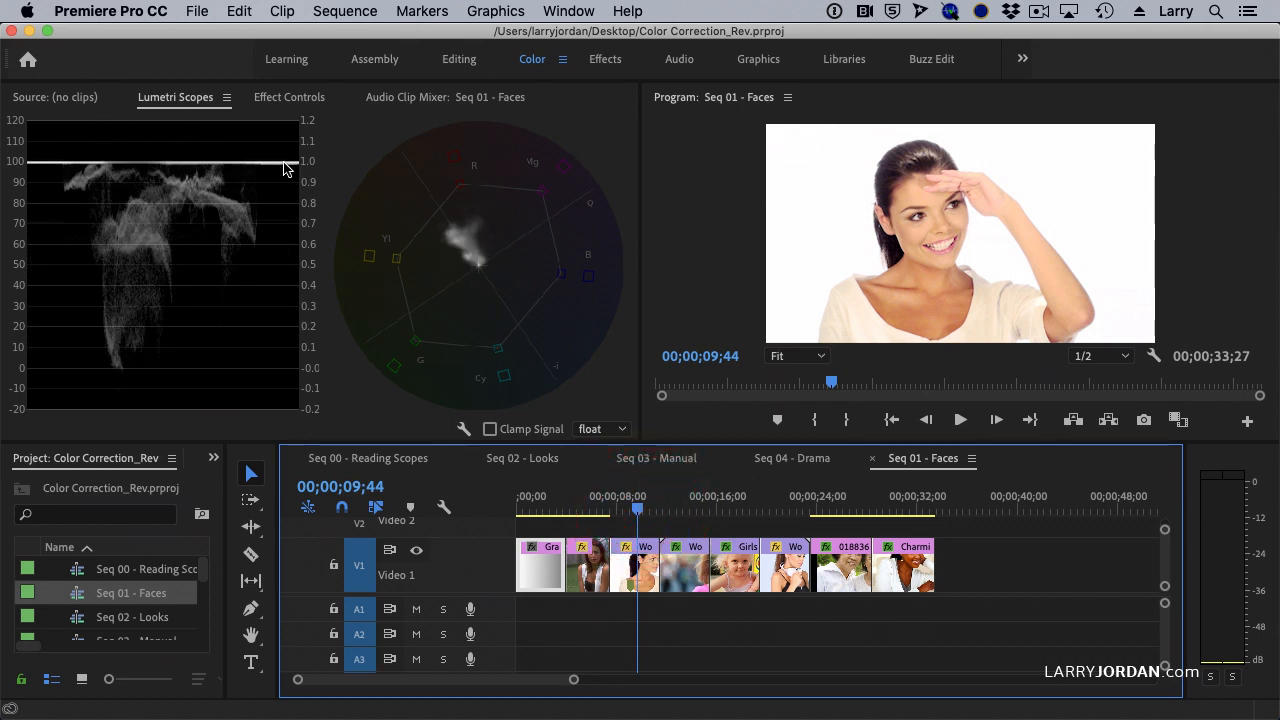
pyautogui.moveTo(168, 188)
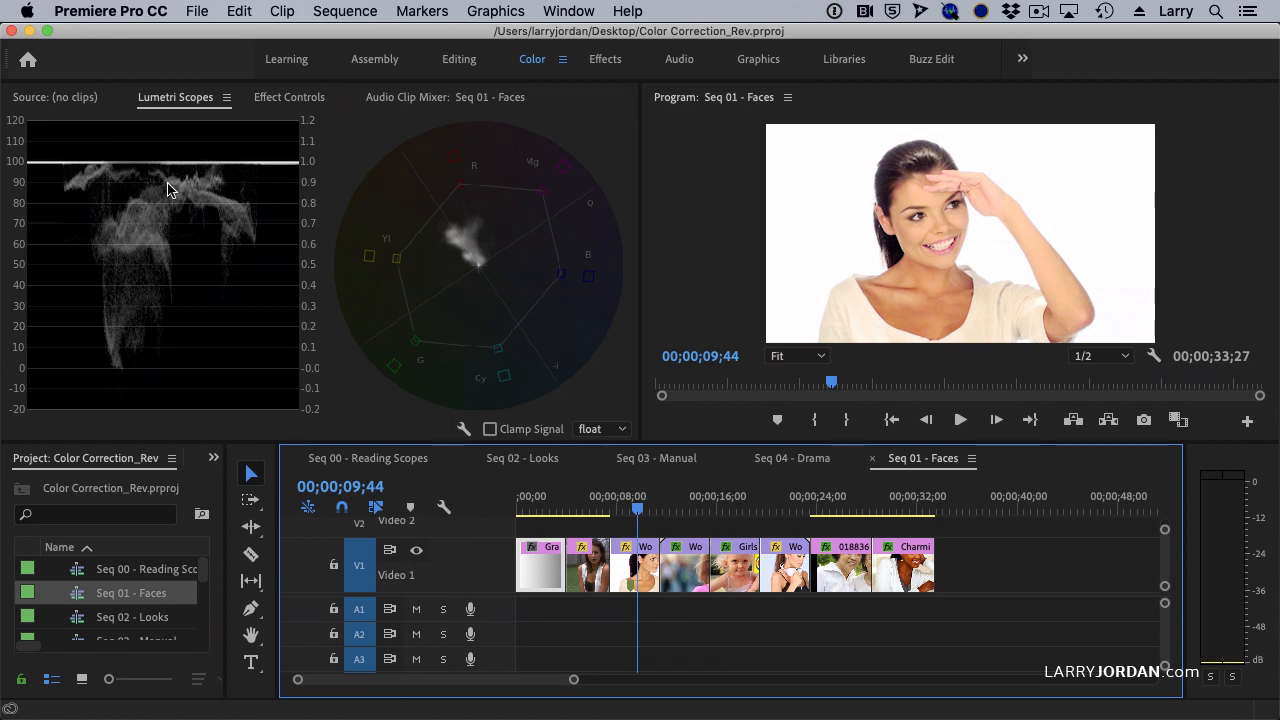
pyautogui.moveTo(212, 192)
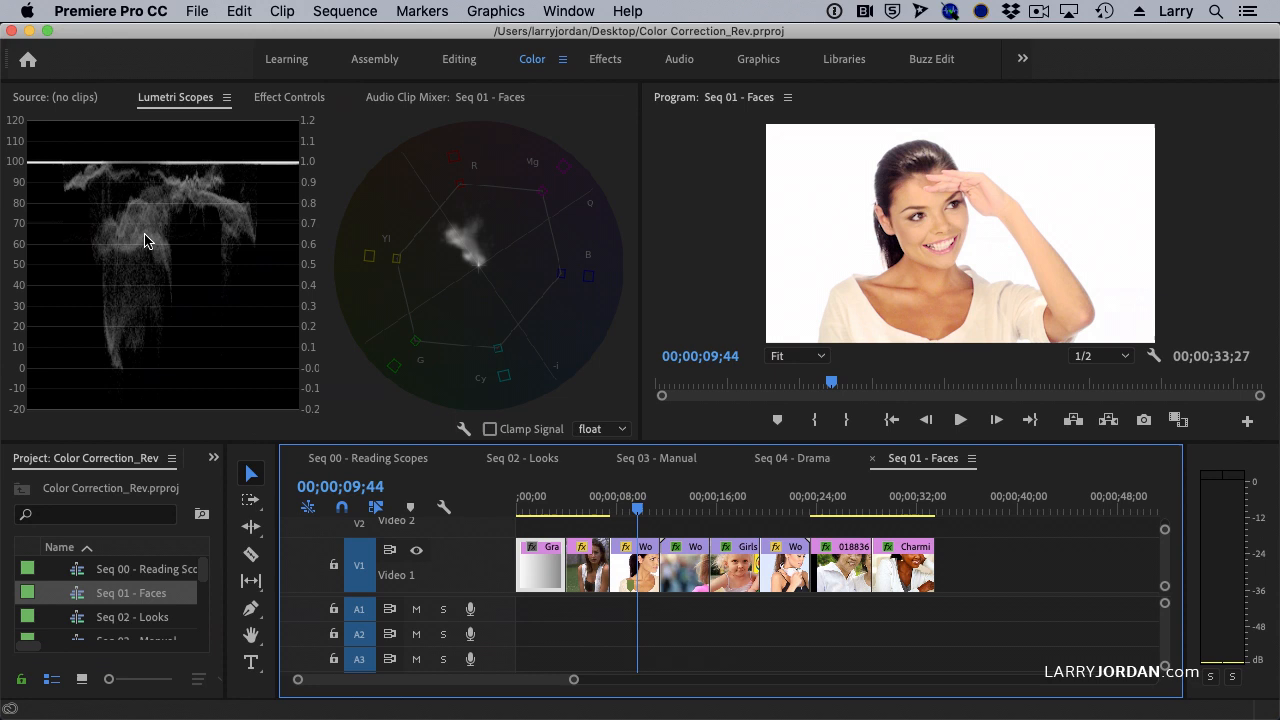
pyautogui.moveTo(128, 236)
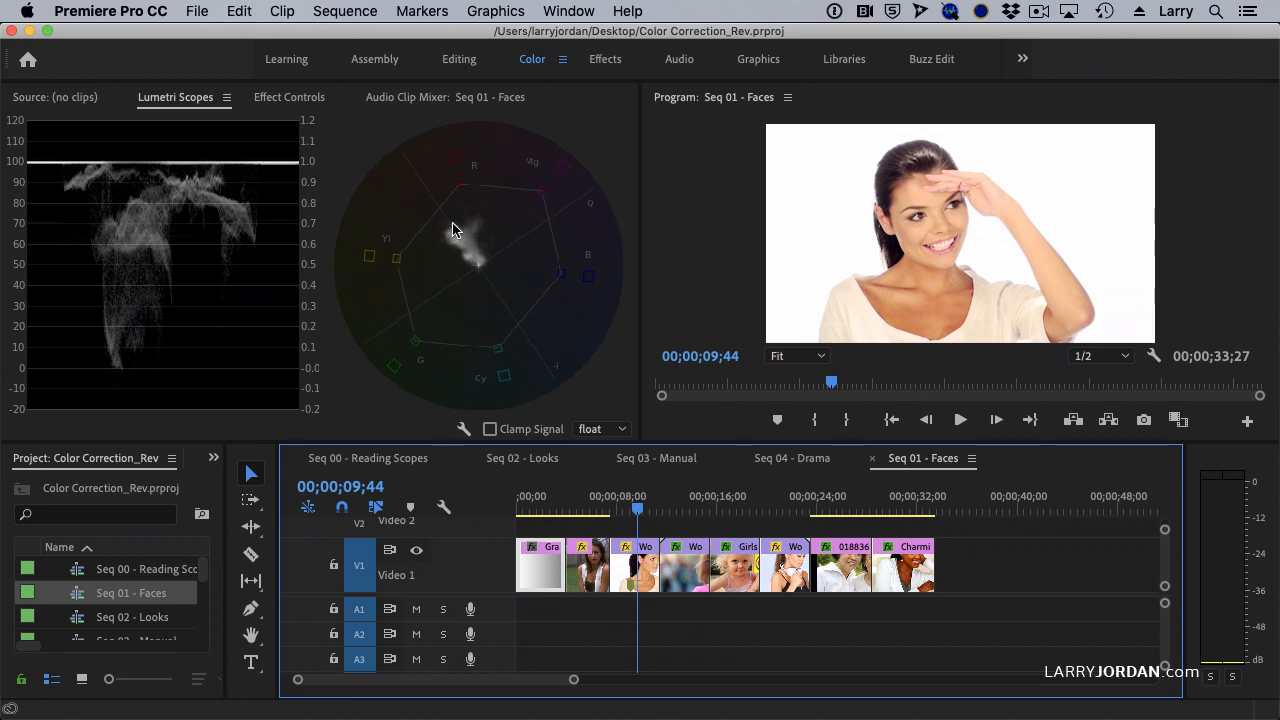
# Step: Enable the Crop effect on the woman-in-pink clip to isolate face skin, then move to the carousel girls clip
pyautogui.click(686, 508)
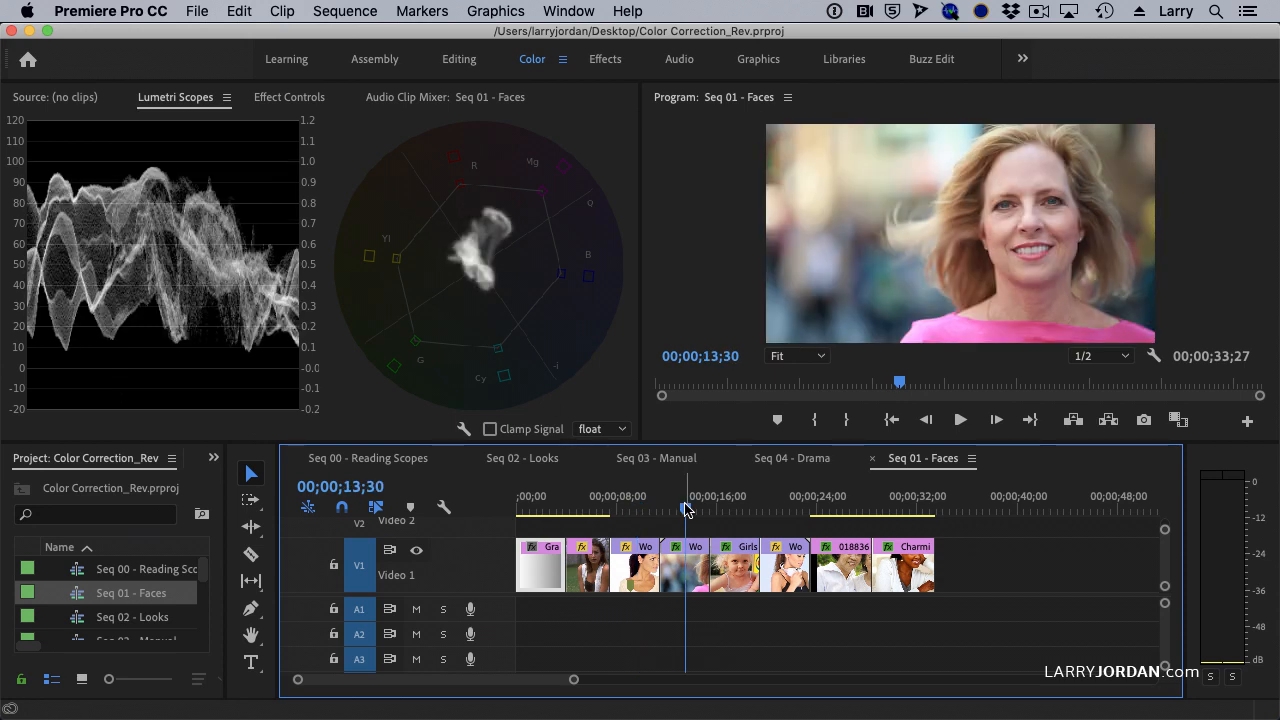
pyautogui.moveTo(476, 250)
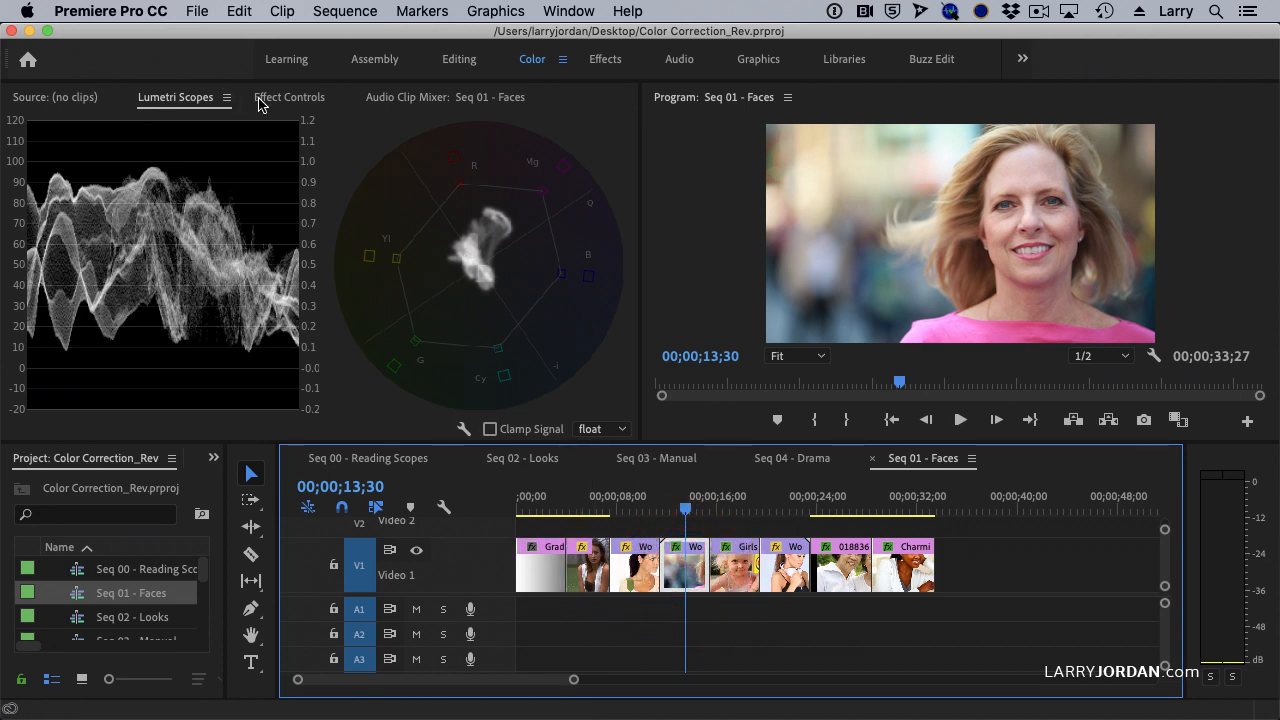
pyautogui.click(290, 96)
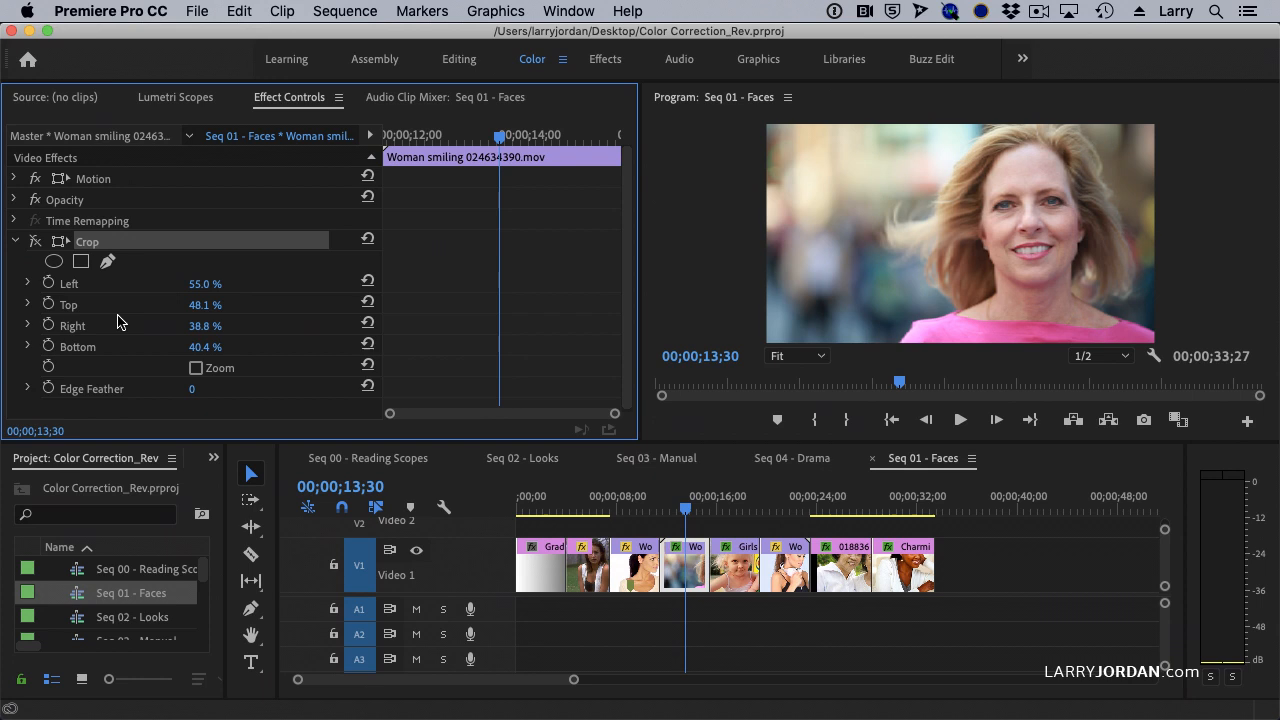
pyautogui.click(36, 240)
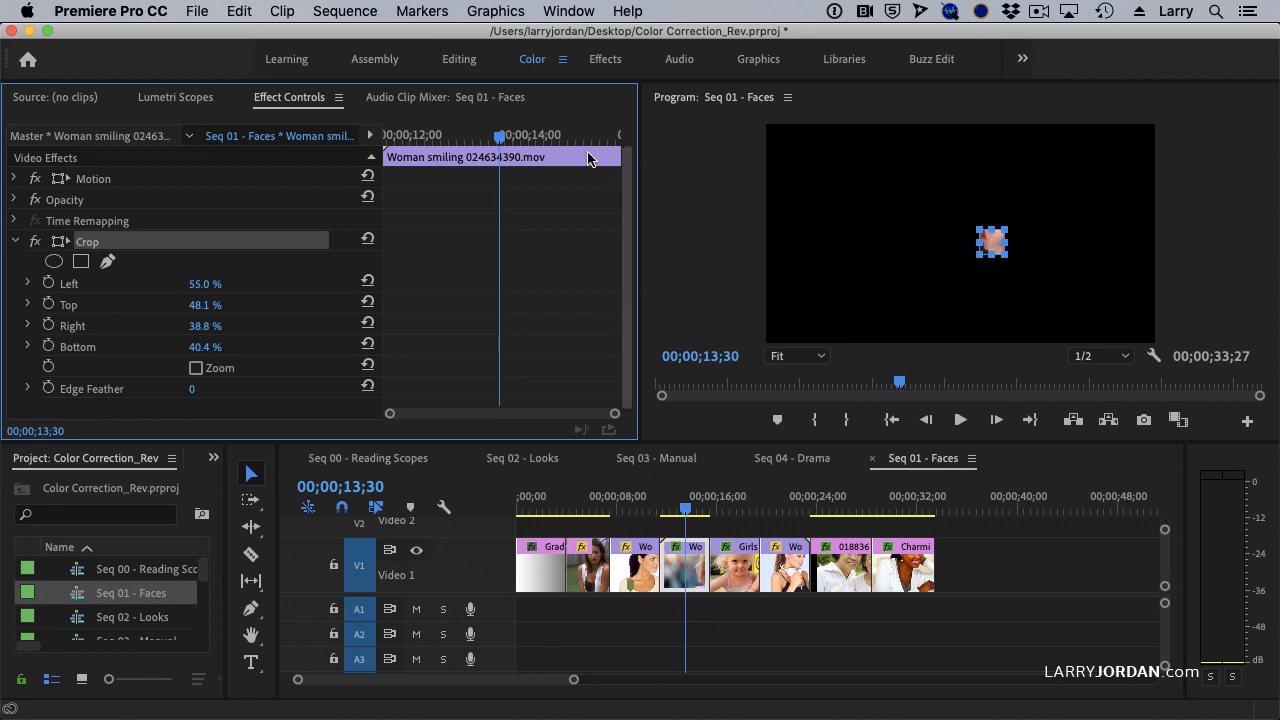
pyautogui.click(176, 96)
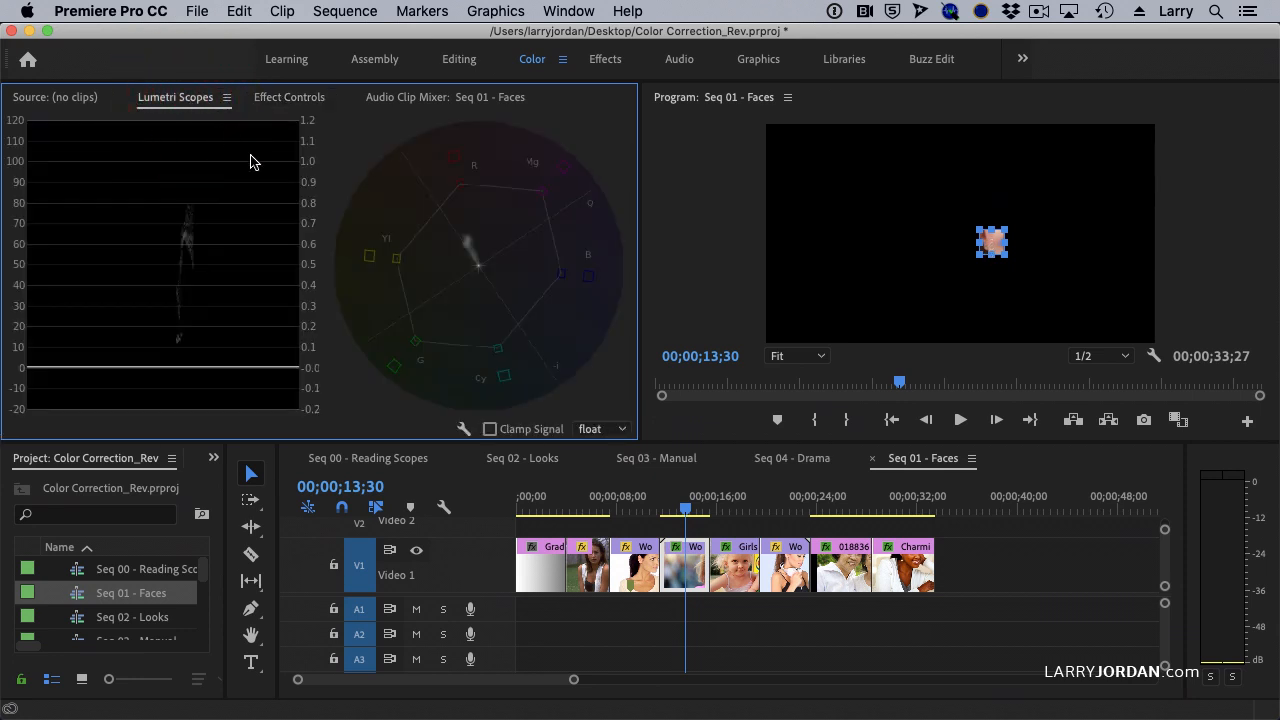
pyautogui.moveTo(468, 252)
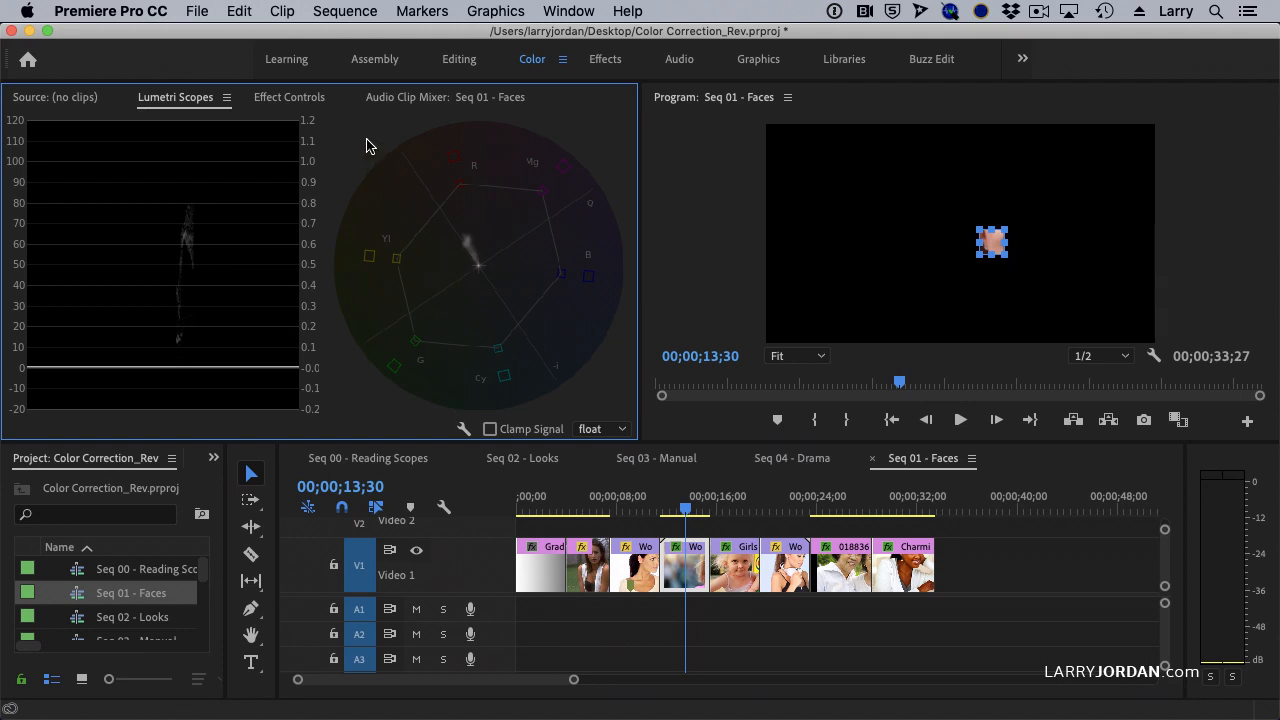
pyautogui.click(724, 508)
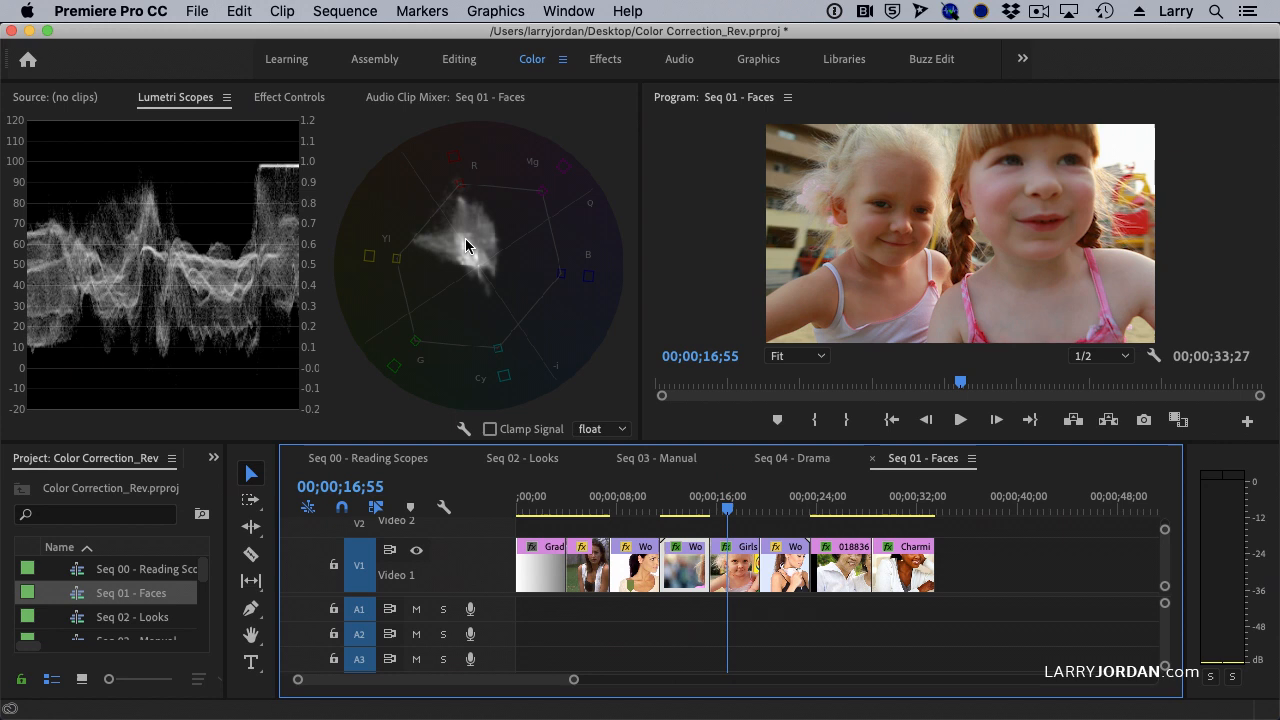
# Step: Enable Crop on the carousel girls clip and make its crop box adjustable in the Program Monitor
pyautogui.click(288, 96)
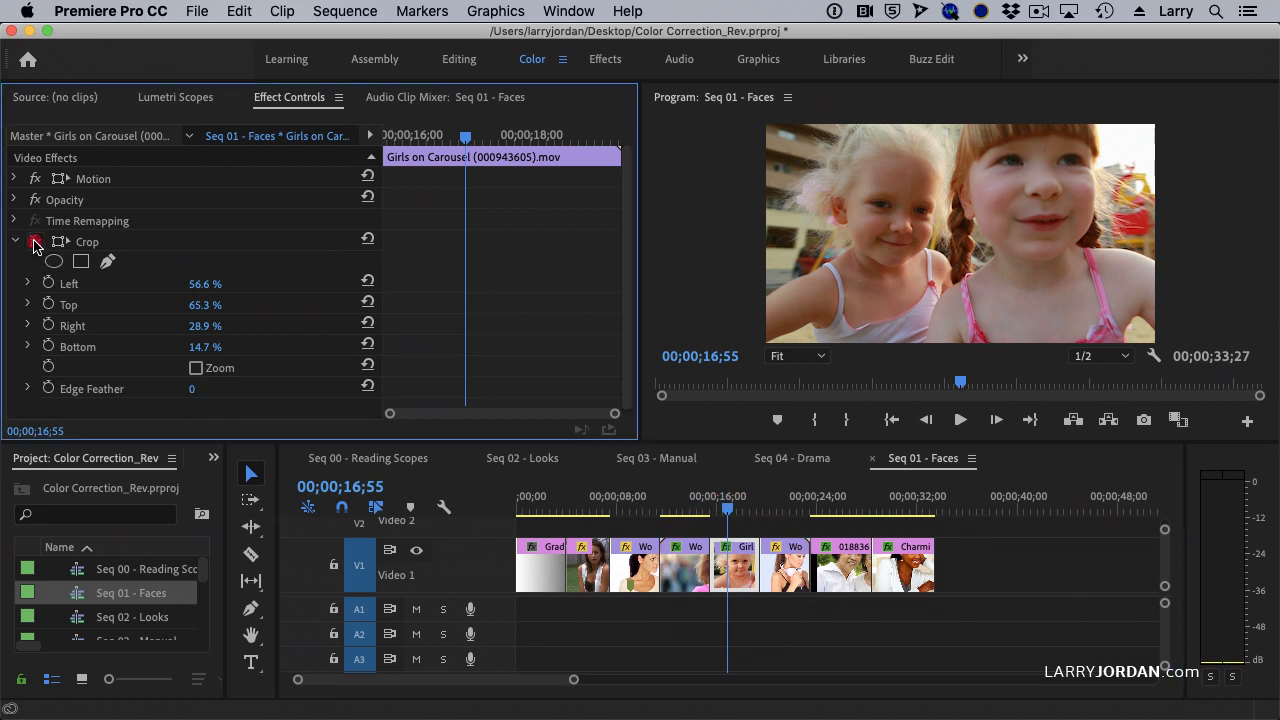
pyautogui.click(176, 96)
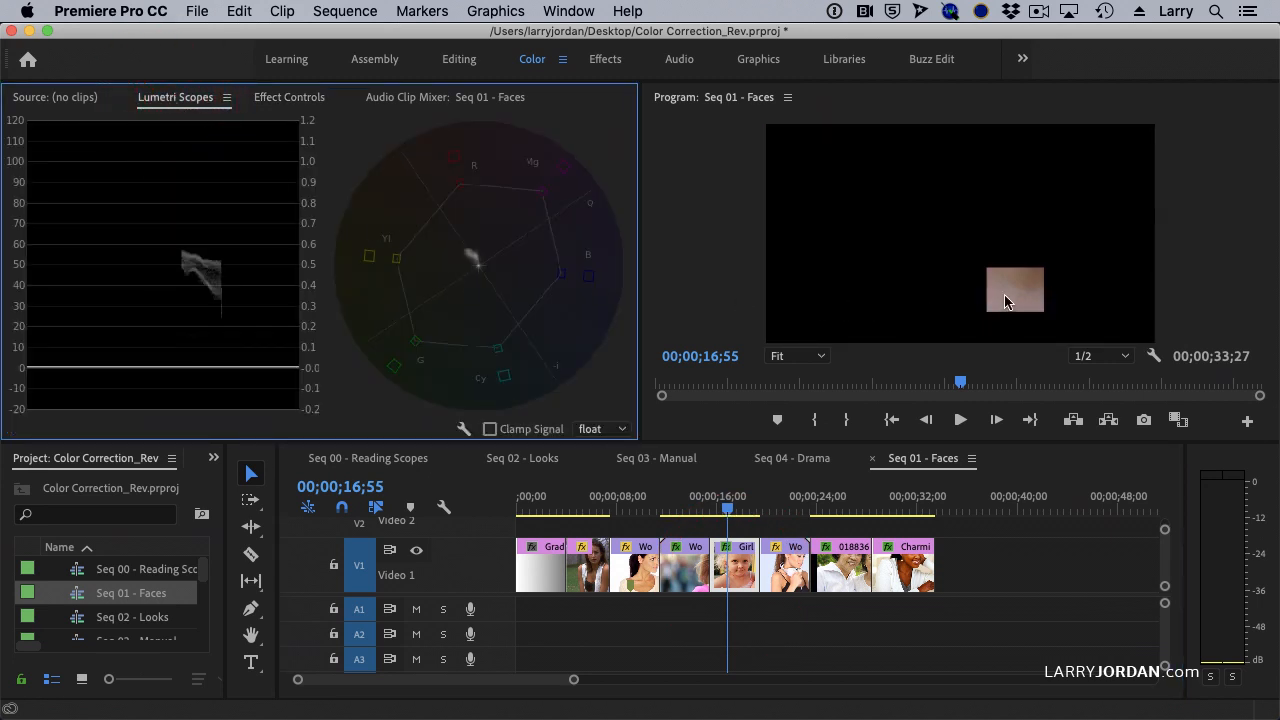
pyautogui.click(290, 96)
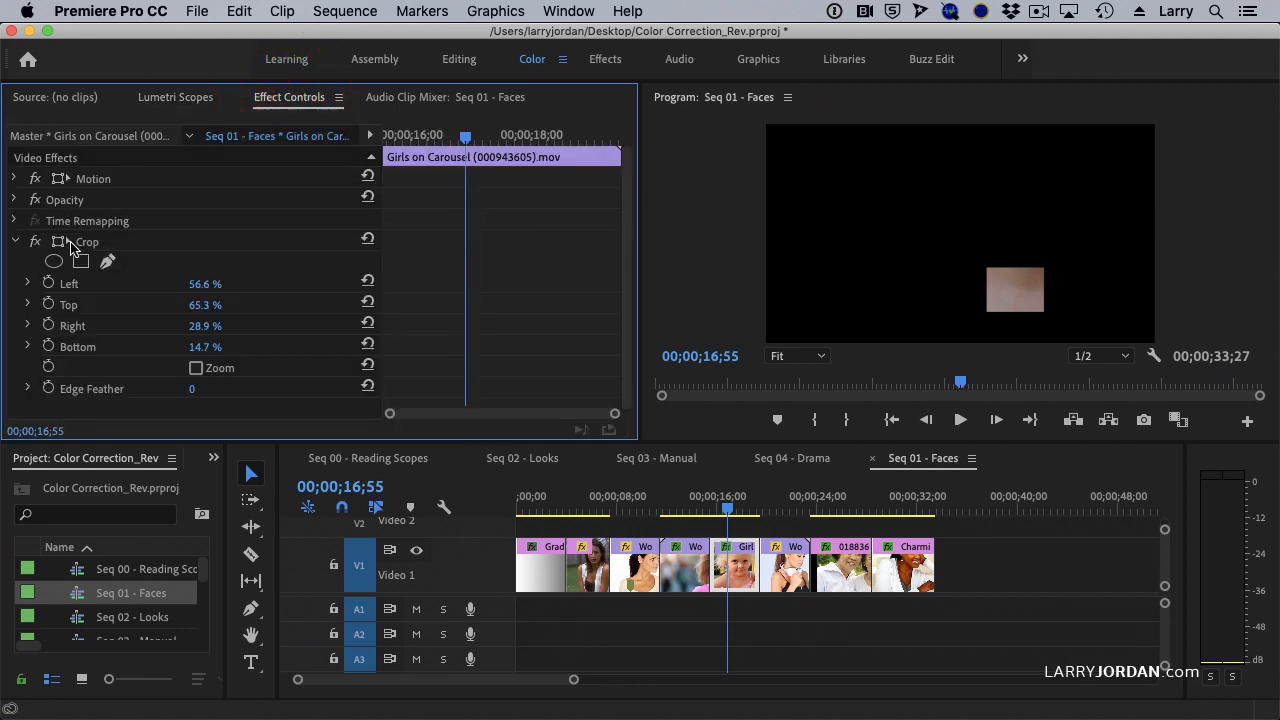
pyautogui.click(88, 240)
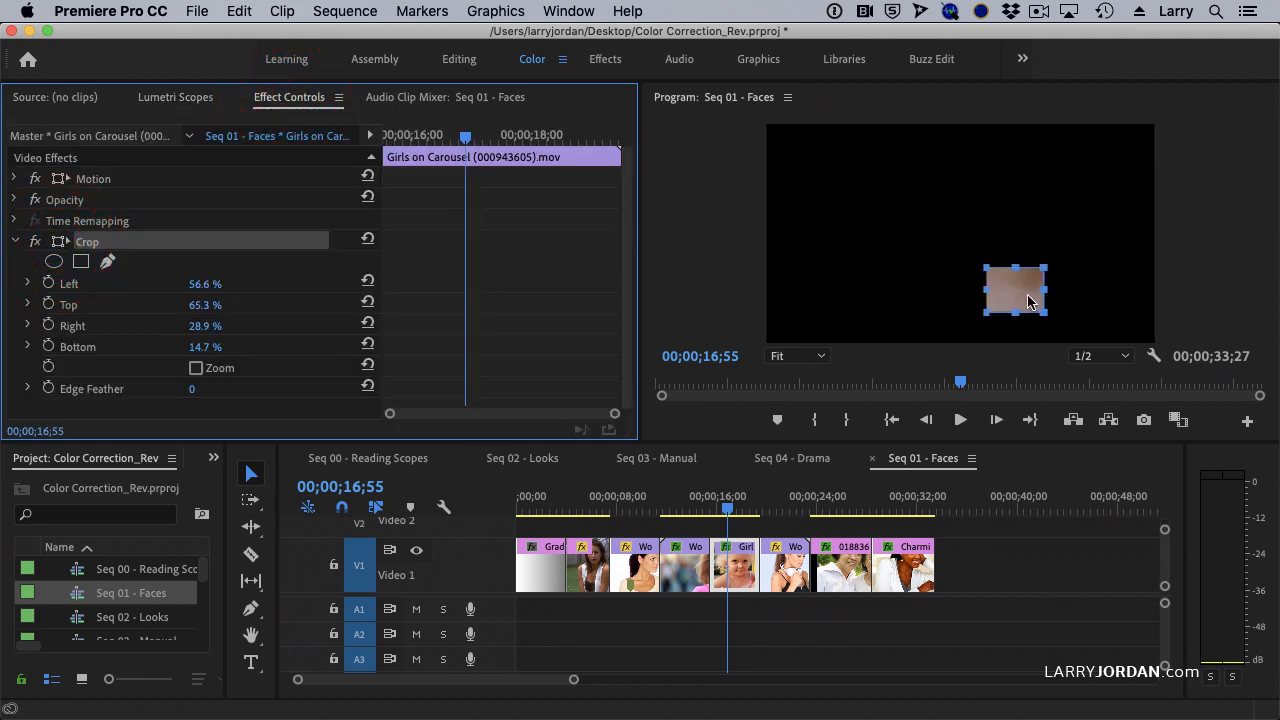
# Step: Reposition and resize the crop patch onto plain skin while checking the Lumetri Scopes reading
pyautogui.moveTo(1016, 296); pyautogui.dragTo(872, 290)
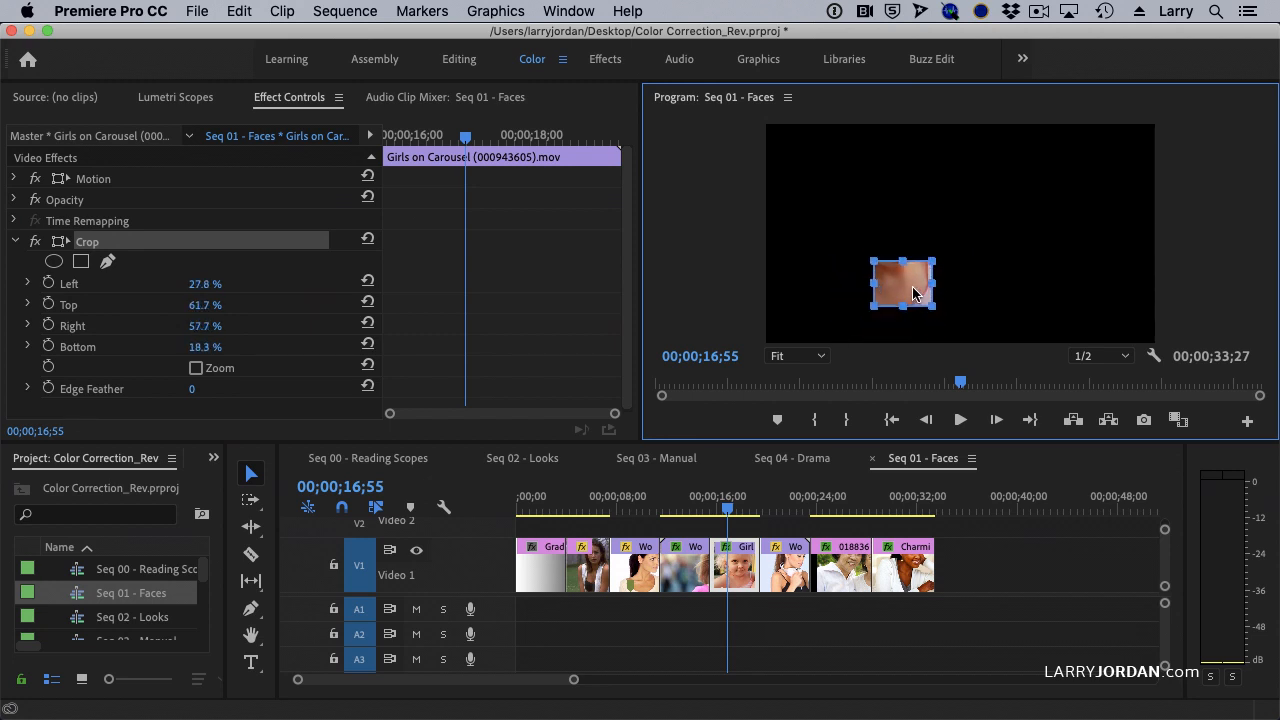
pyautogui.moveTo(902, 284); pyautogui.dragTo(896, 274)
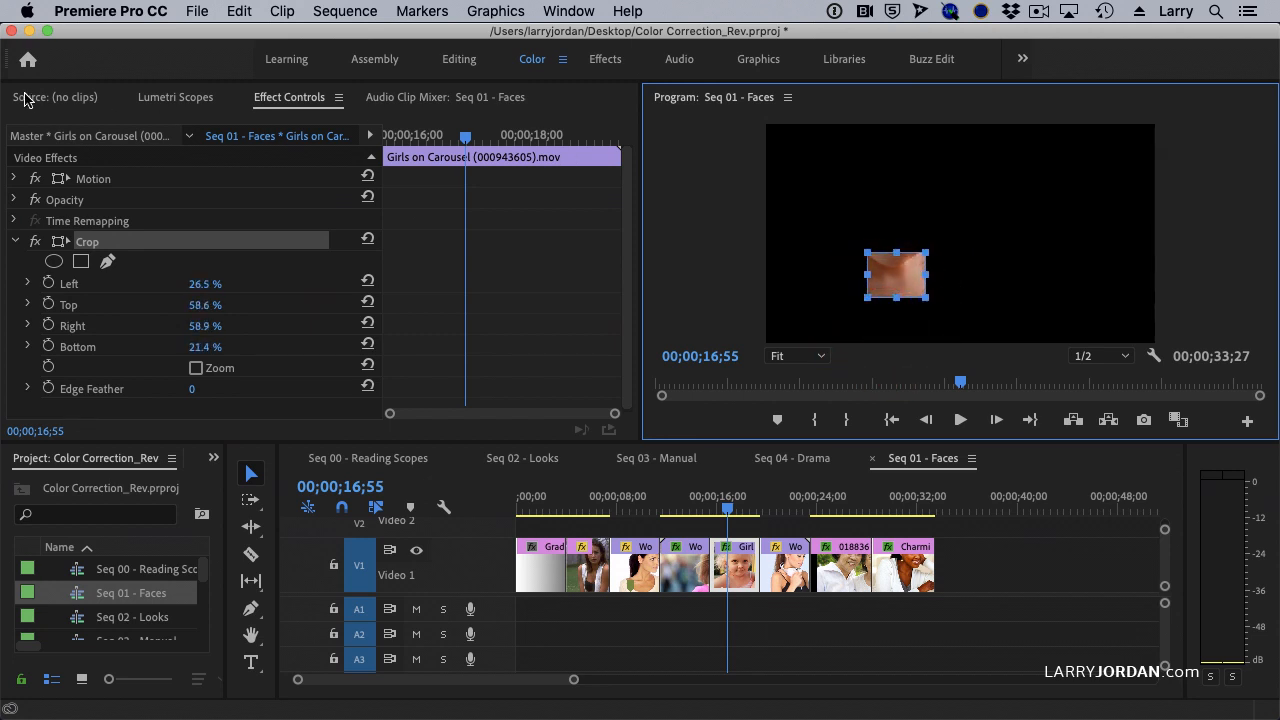
pyautogui.click(176, 96)
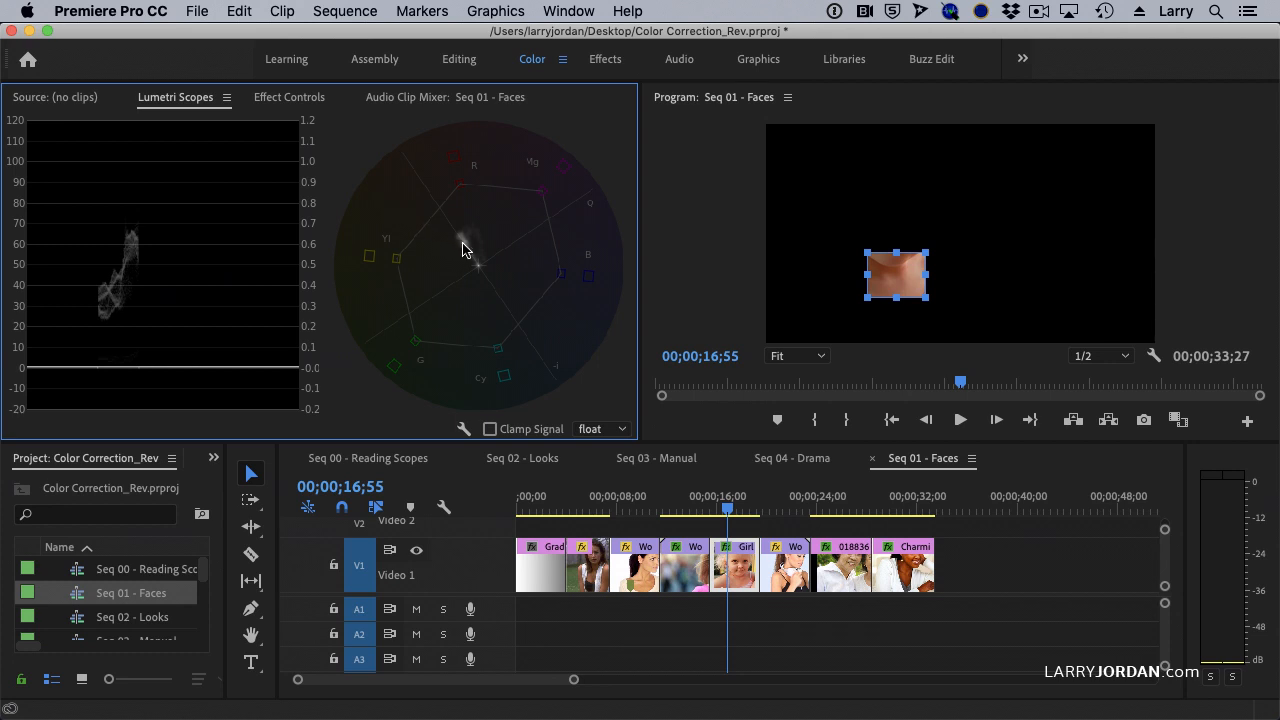
pyautogui.moveTo(896, 276); pyautogui.dragTo(924, 280)
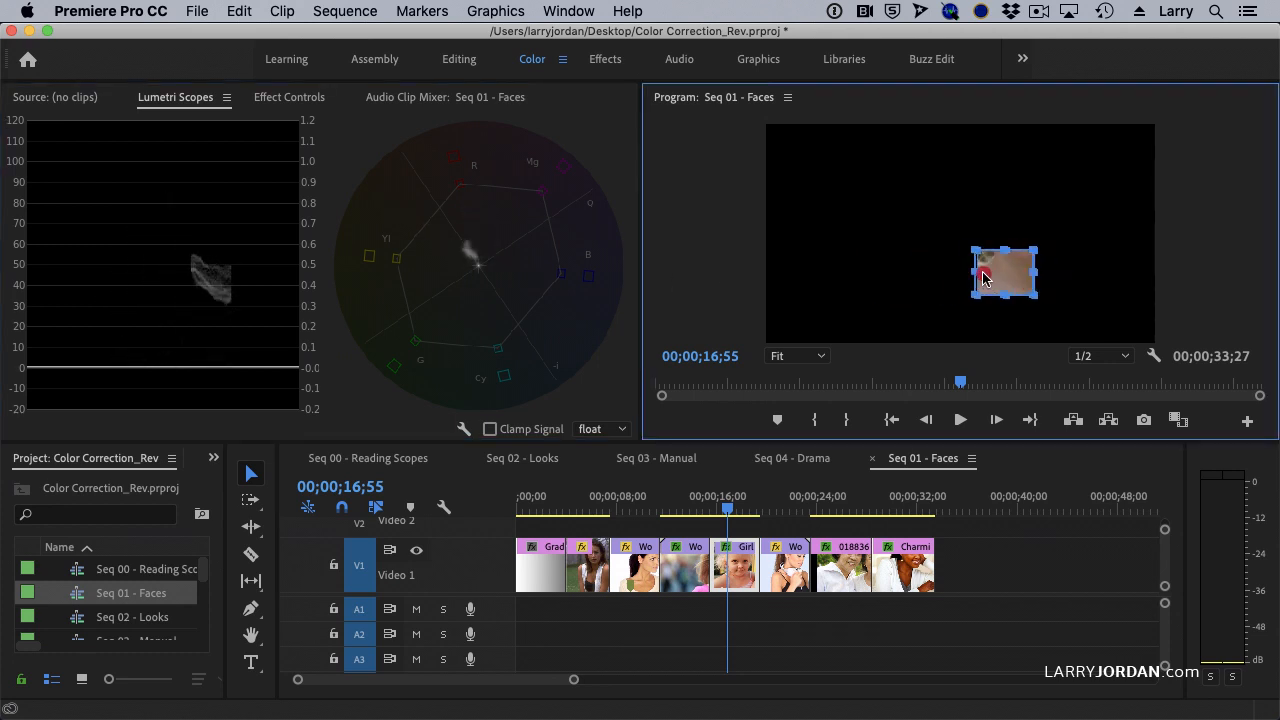
pyautogui.moveTo(1004, 272); pyautogui.dragTo(884, 268)
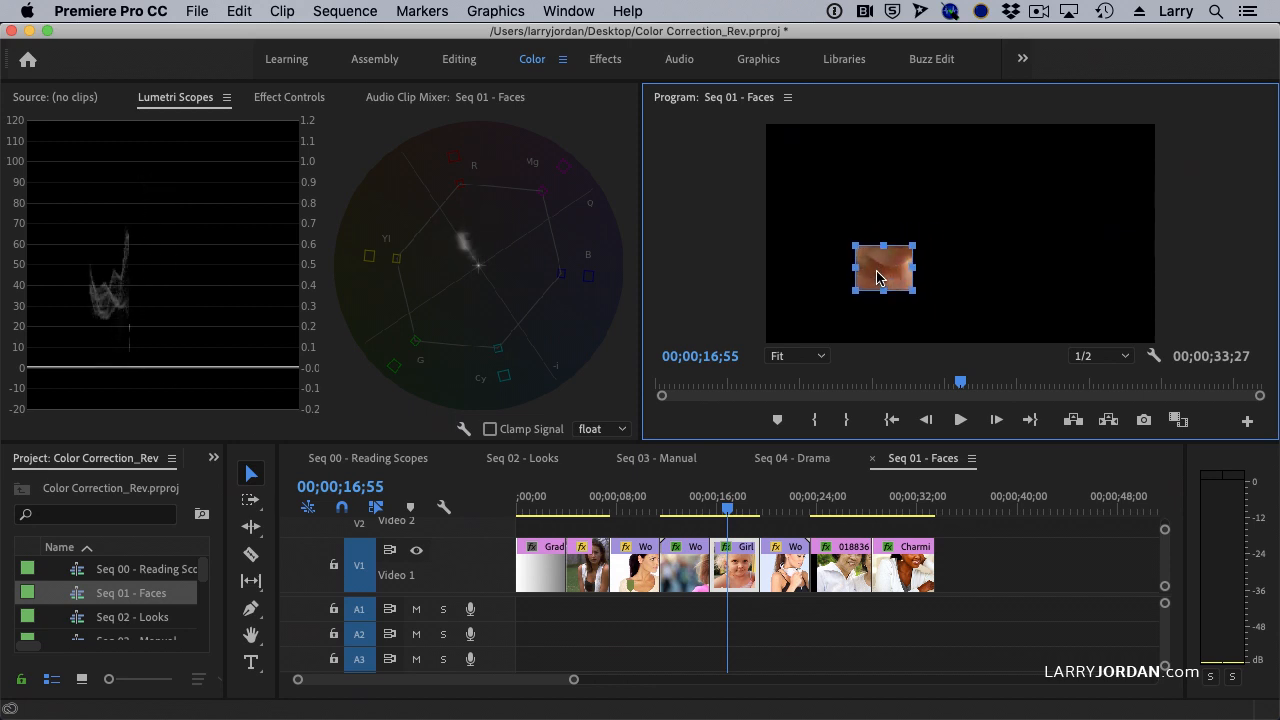
pyautogui.moveTo(784, 512)
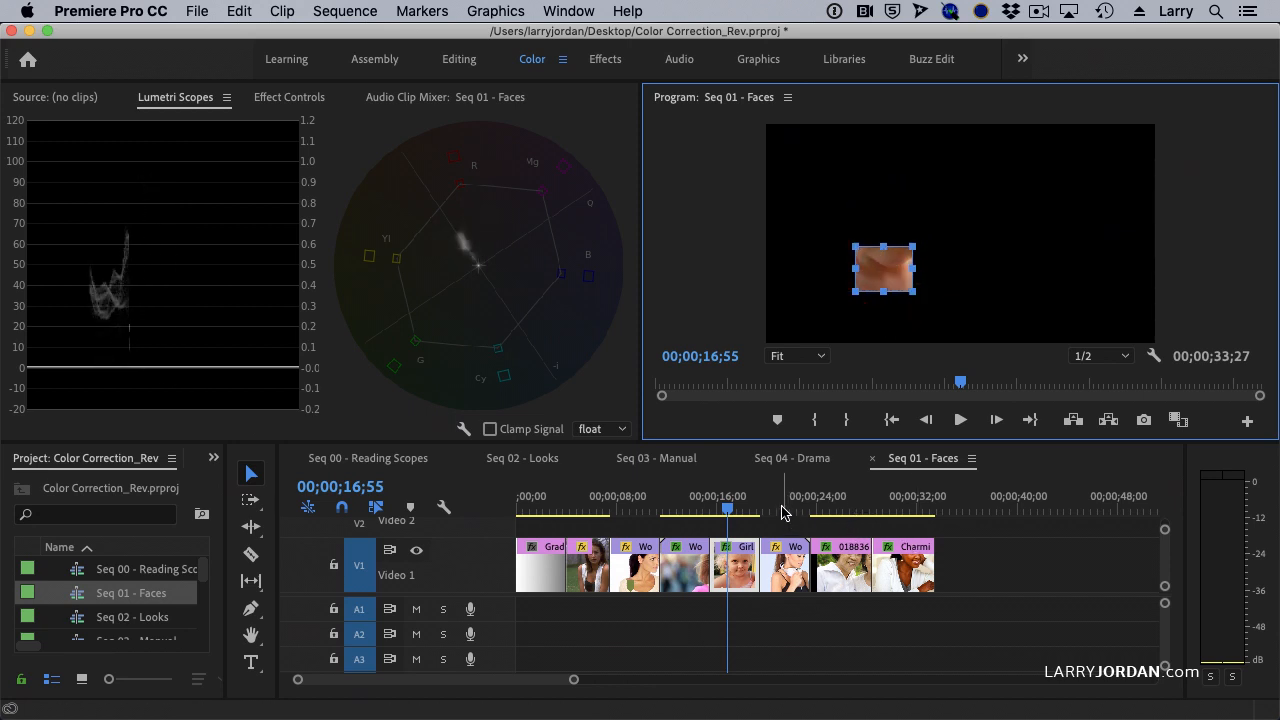
# Step: Step through the woman-on-phone and smiling woman clips and review the Crop settings in Effect Controls
pyautogui.click(780, 510)
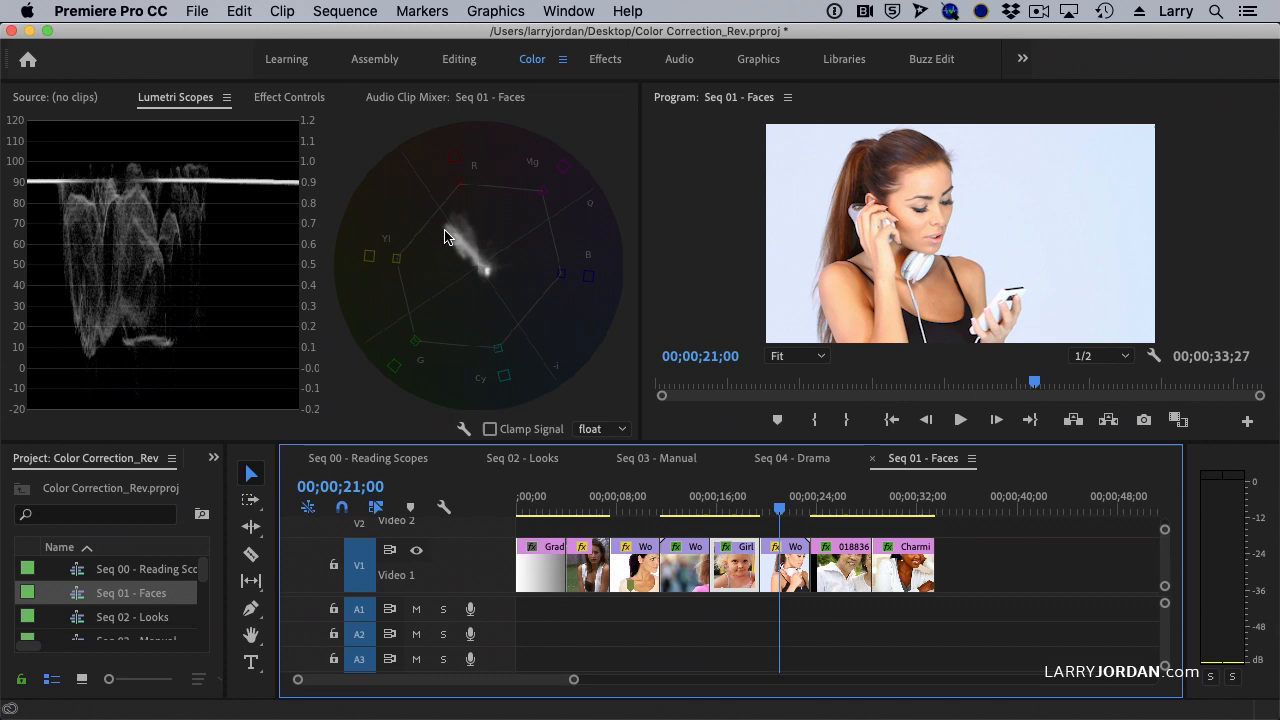
pyautogui.moveTo(450, 232)
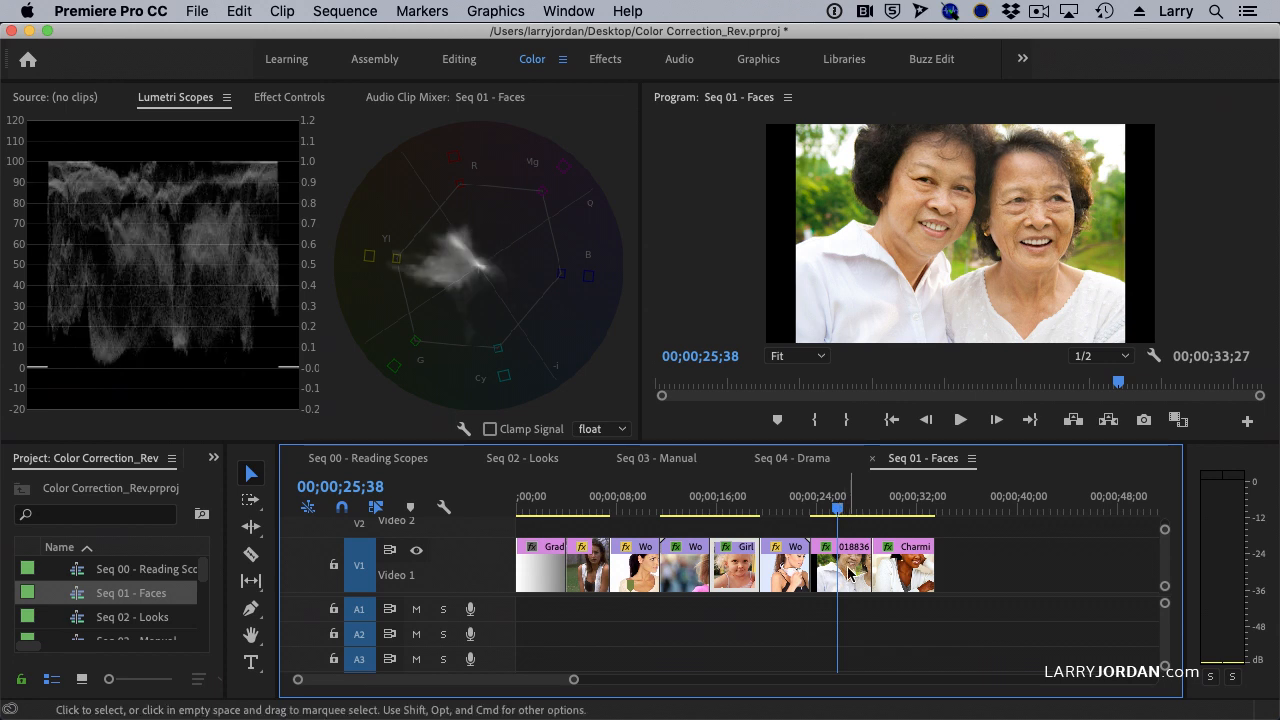
pyautogui.moveTo(450, 238)
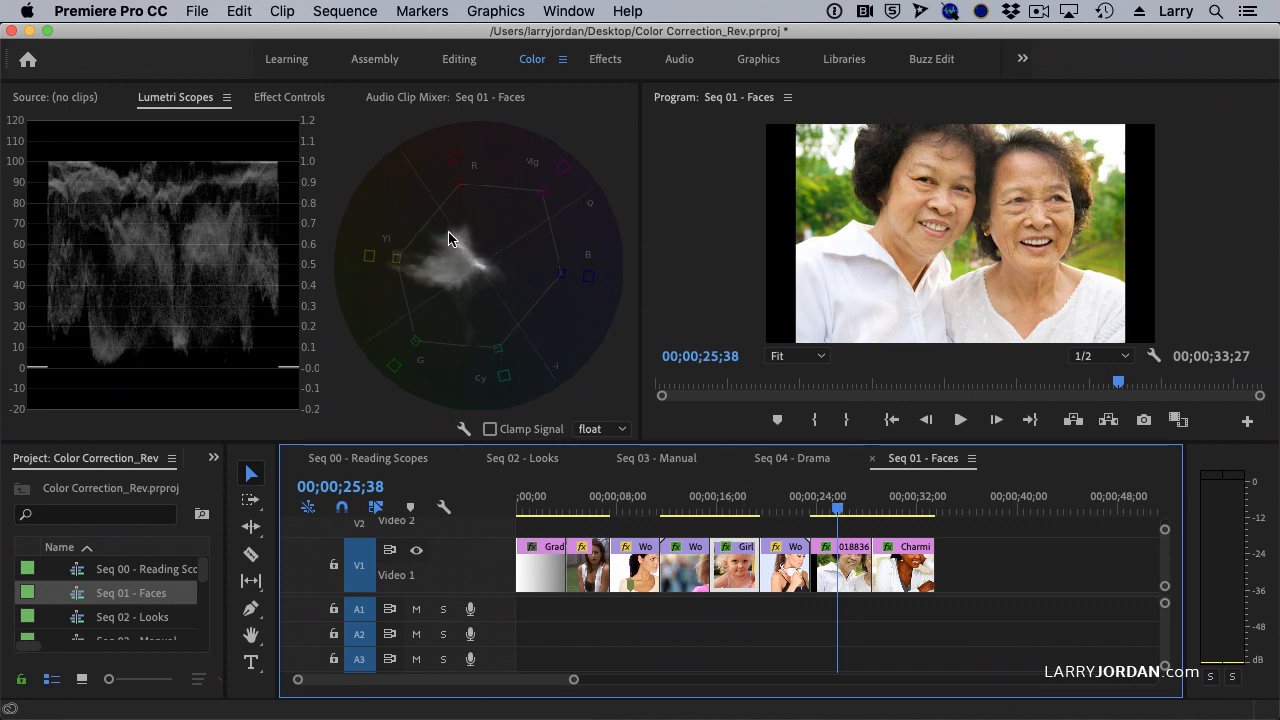
pyautogui.click(904, 510)
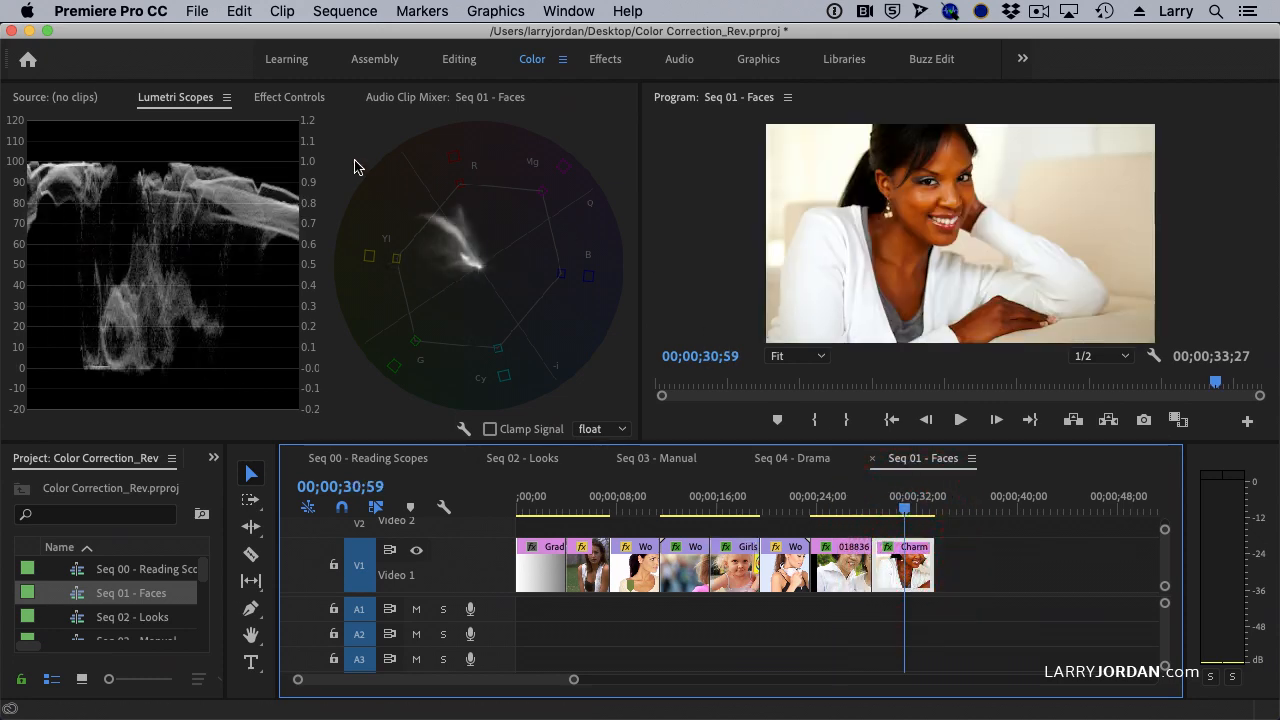
pyautogui.click(288, 96)
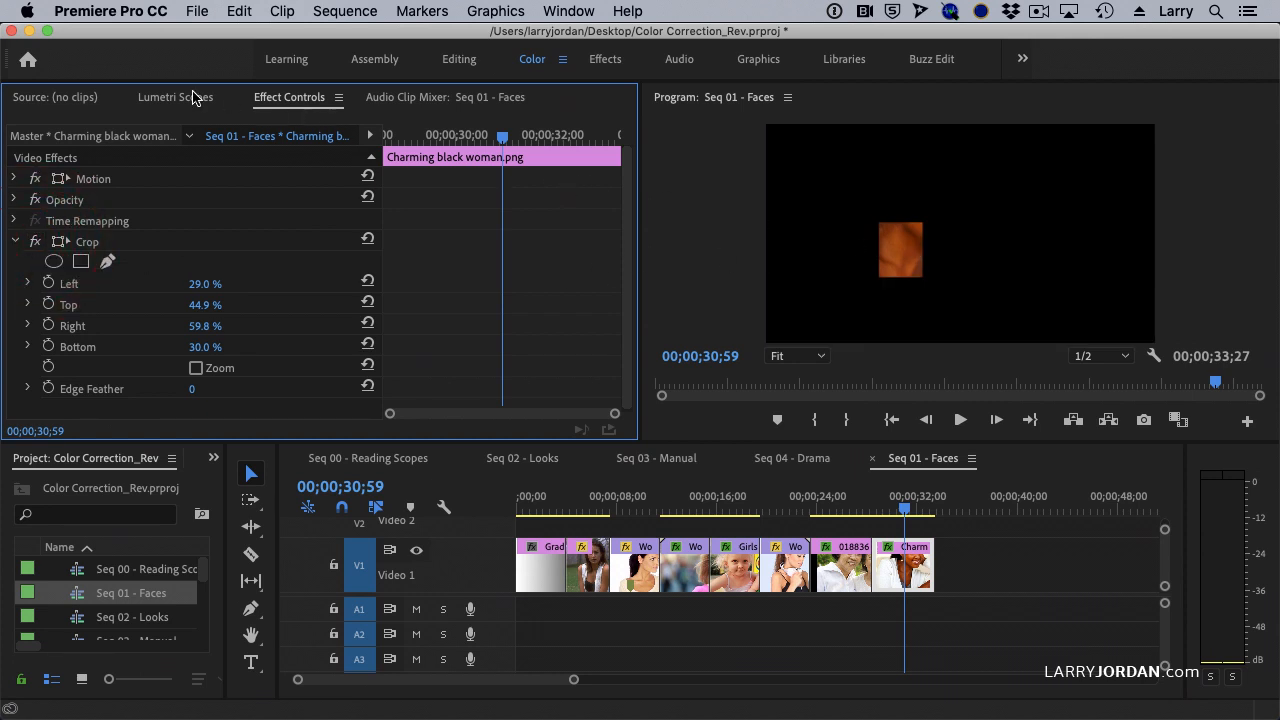
pyautogui.click(172, 96)
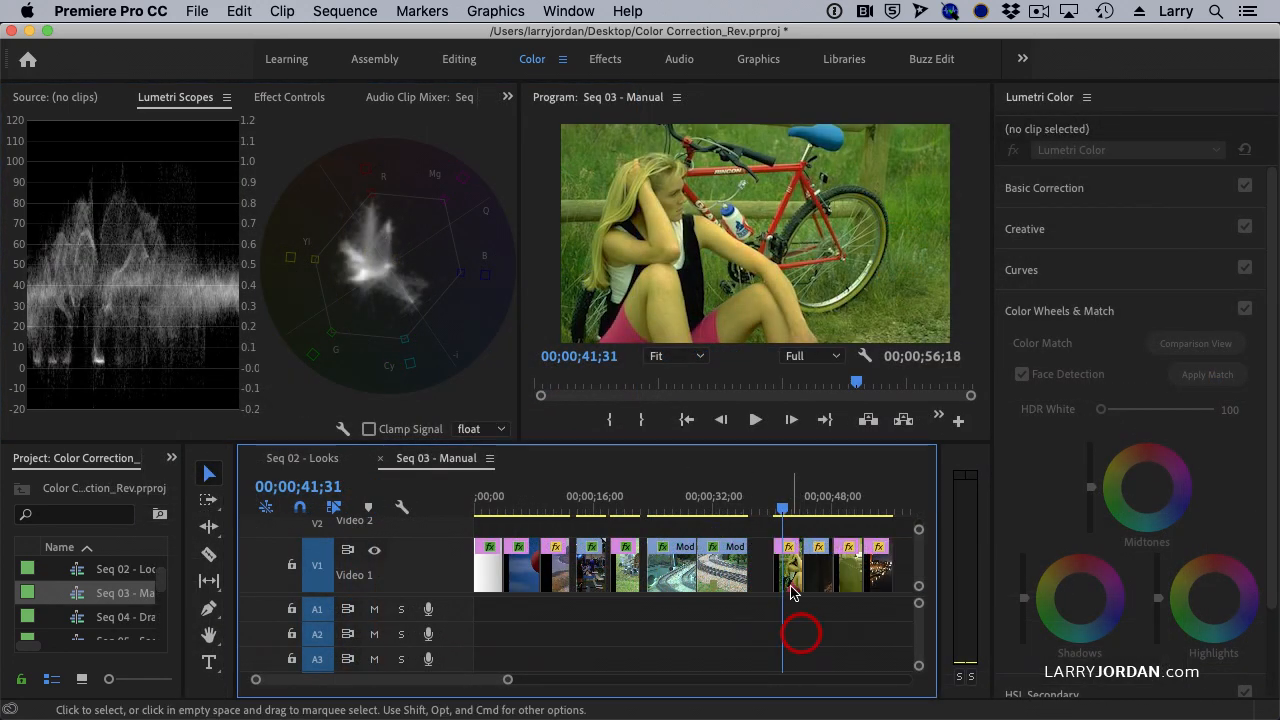
# Step: Select the Girl (green).jpg clip and search the Effects panel for 'crop'
pyautogui.click(802, 568)
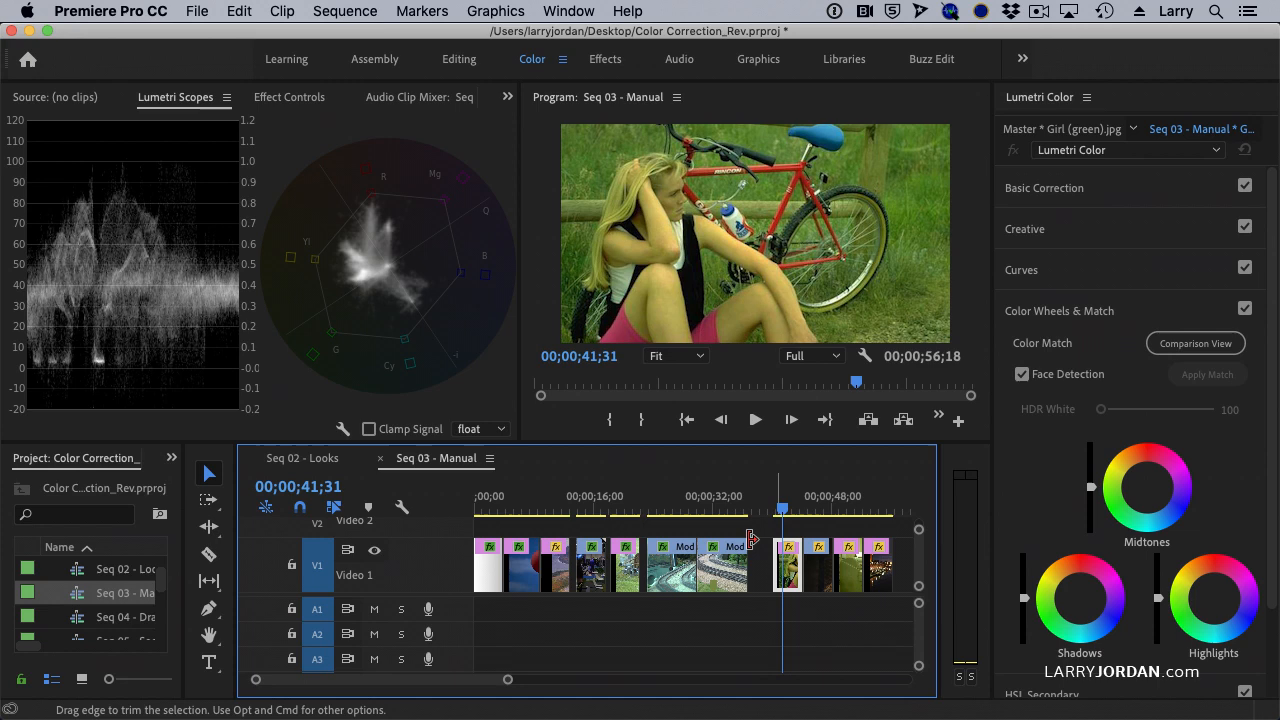
pyautogui.click(284, 96)
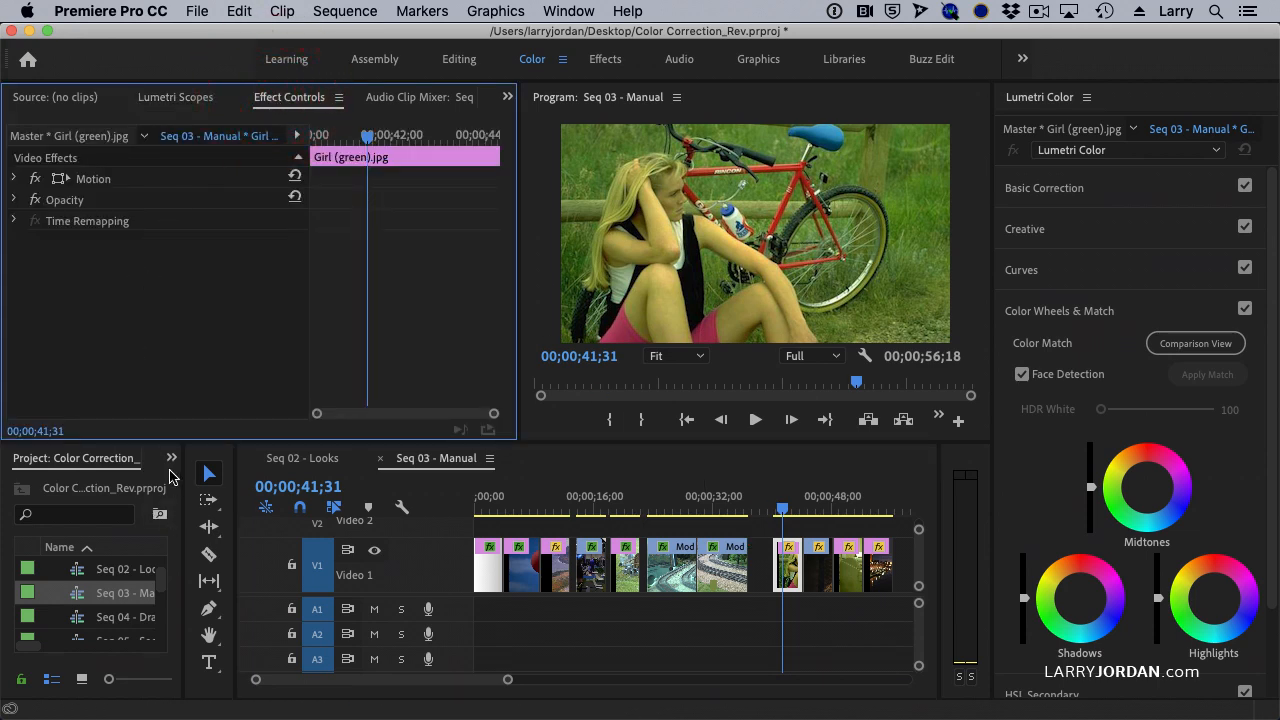
pyautogui.click(172, 456)
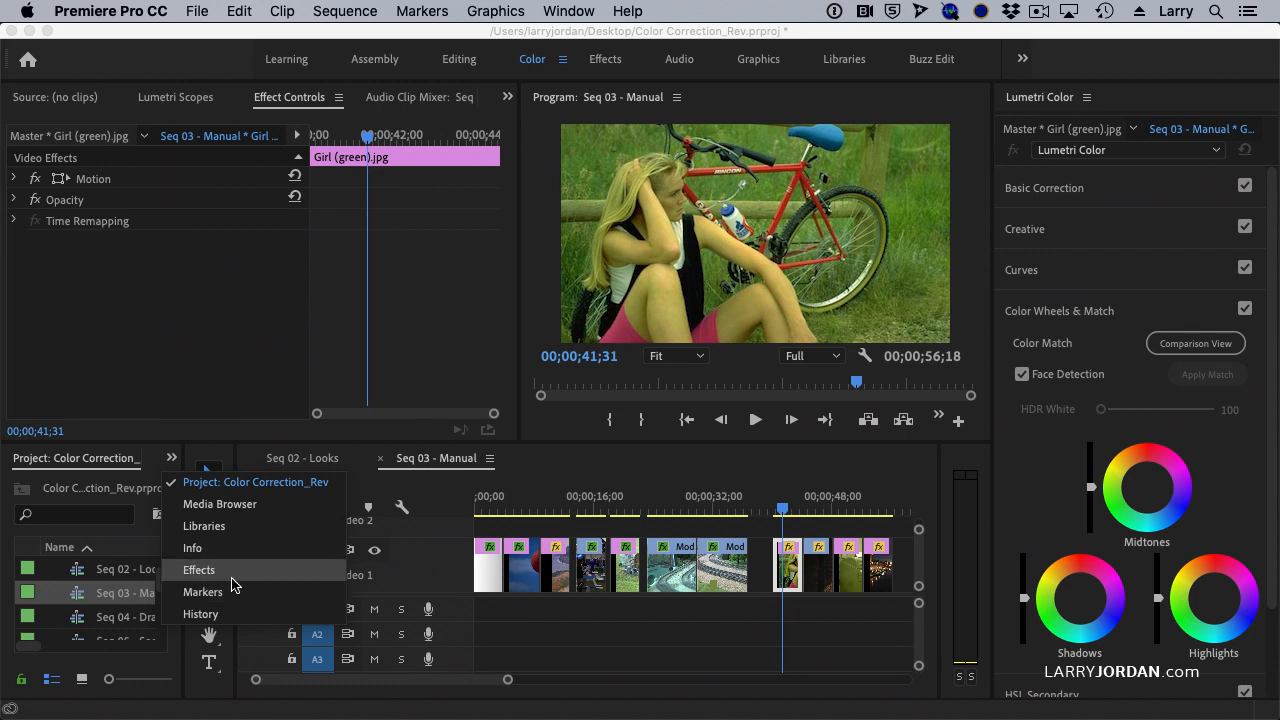
pyautogui.click(200, 568)
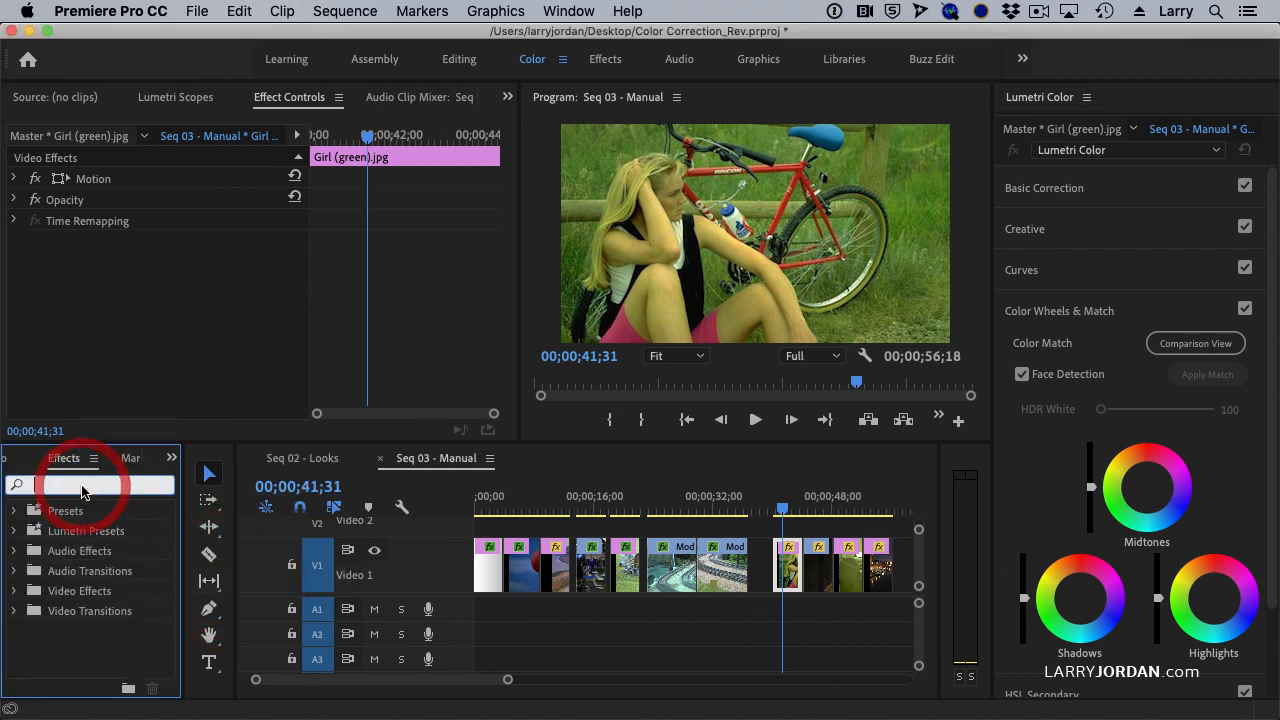
pyautogui.write('crop')
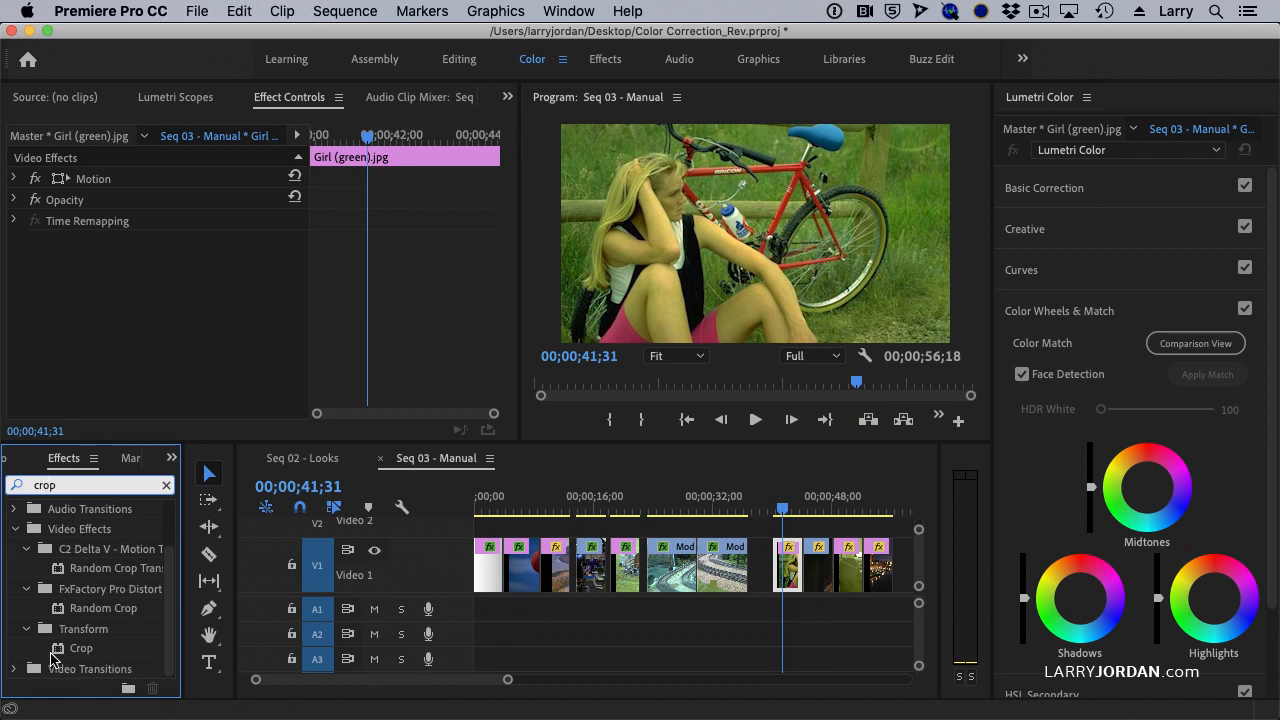
# Step: Apply Crop to the green girl clip with Left 22%, Top 47%, Right 69%, Bottom 19% and check the scopes
pyautogui.moveTo(80, 648); pyautogui.dragTo(796, 564)
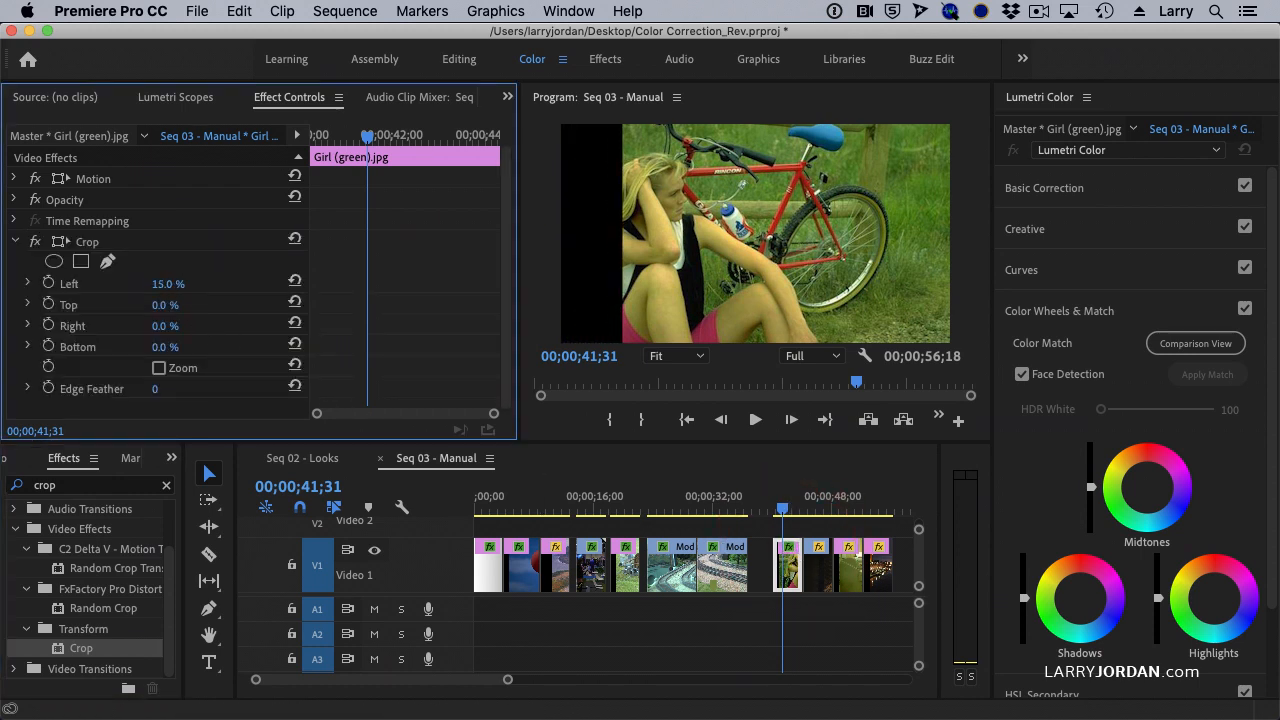
pyautogui.moveTo(168, 284); pyautogui.dragTo(180, 284)
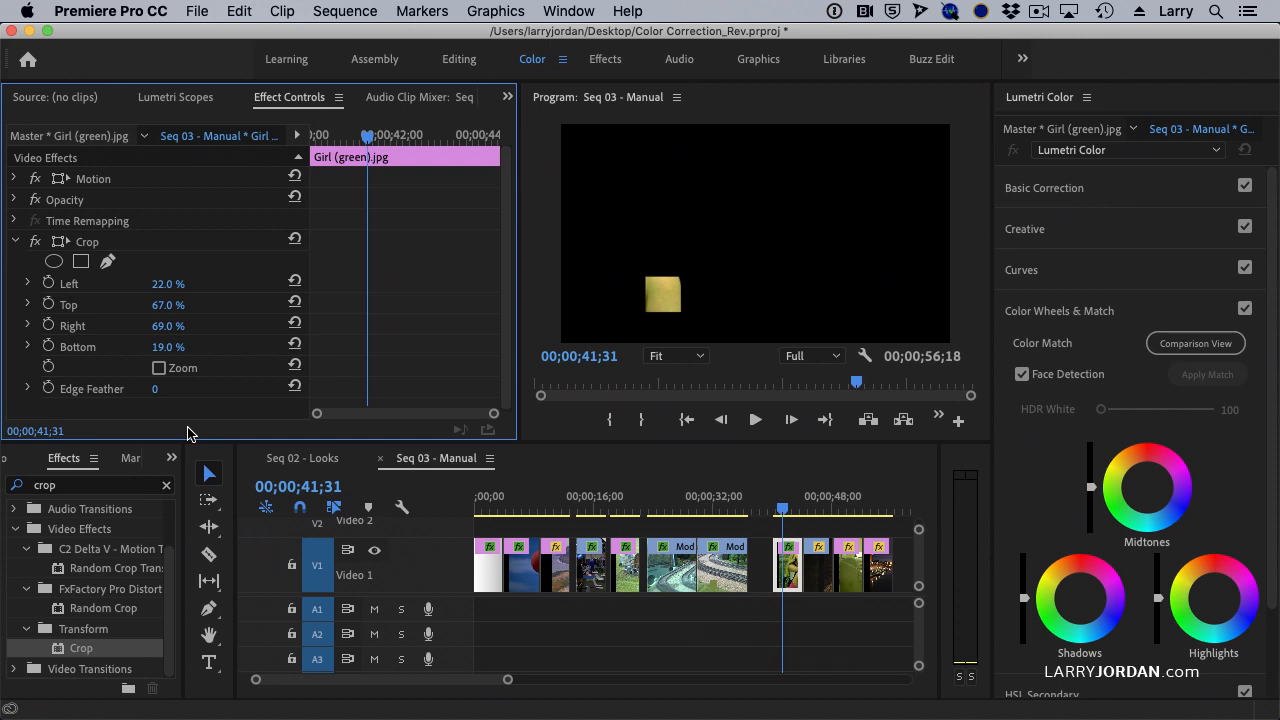
pyautogui.click(176, 96)
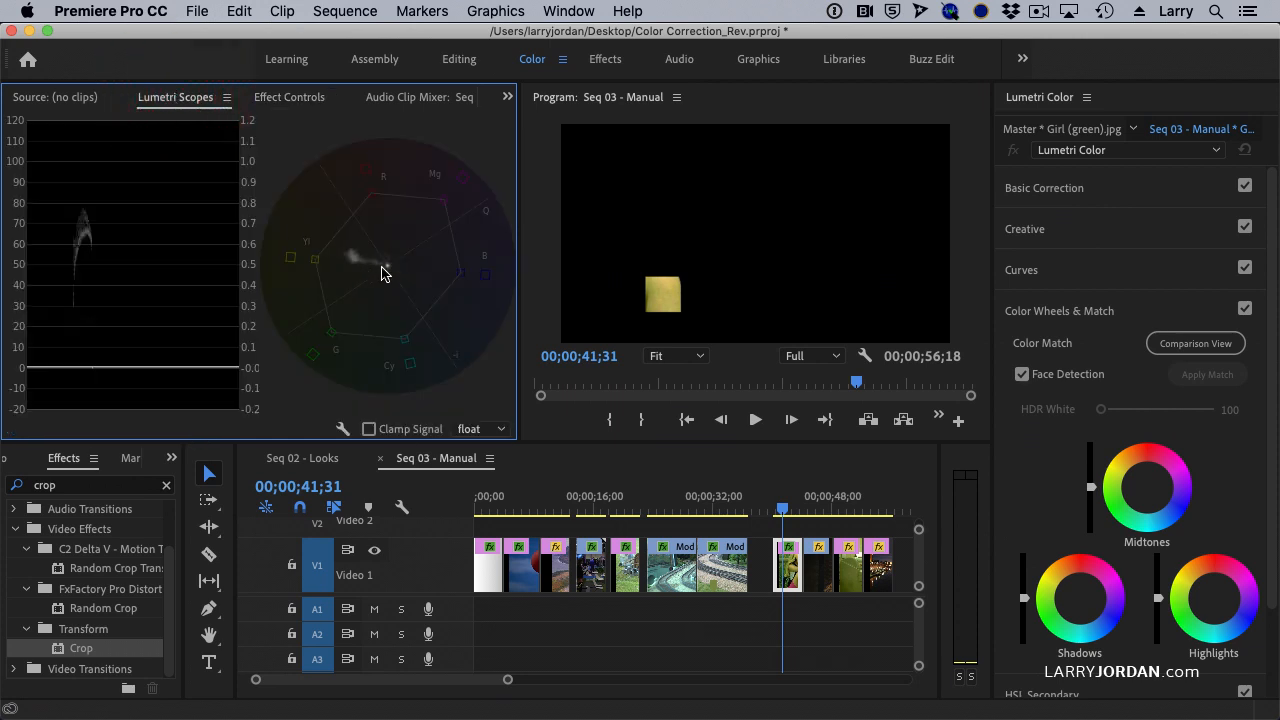
pyautogui.moveTo(364, 234)
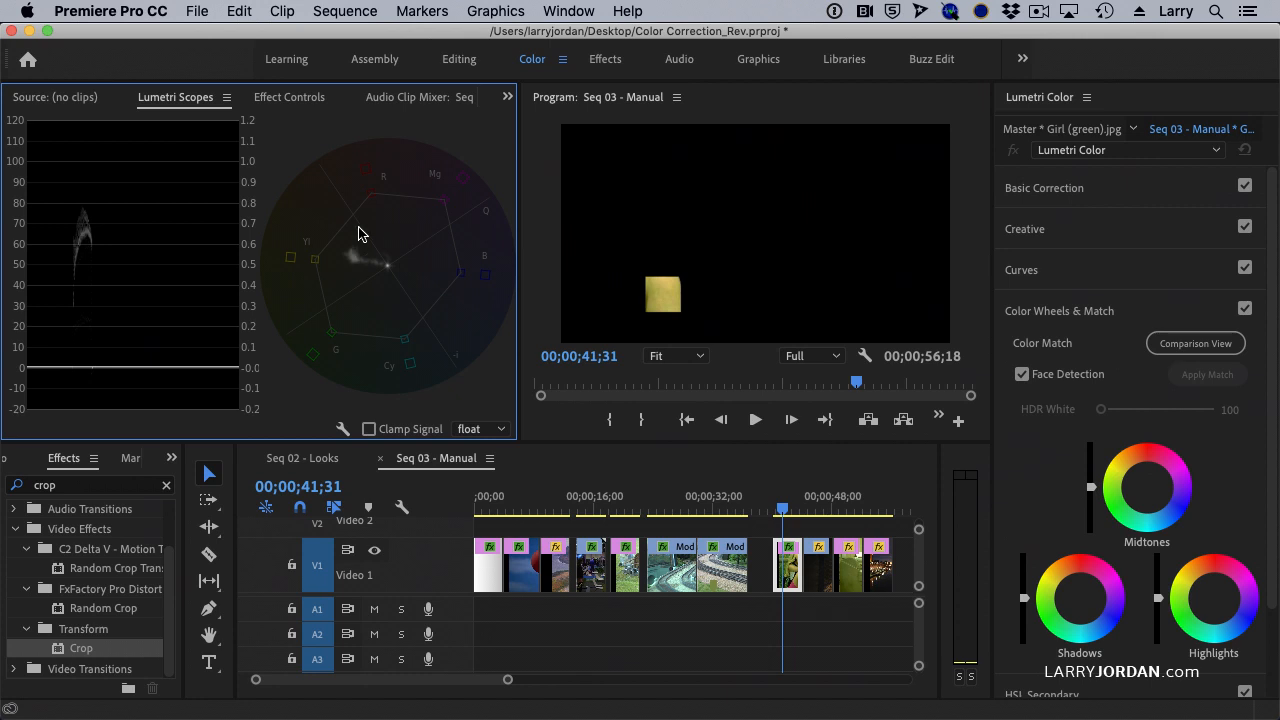
pyautogui.moveTo(350, 264)
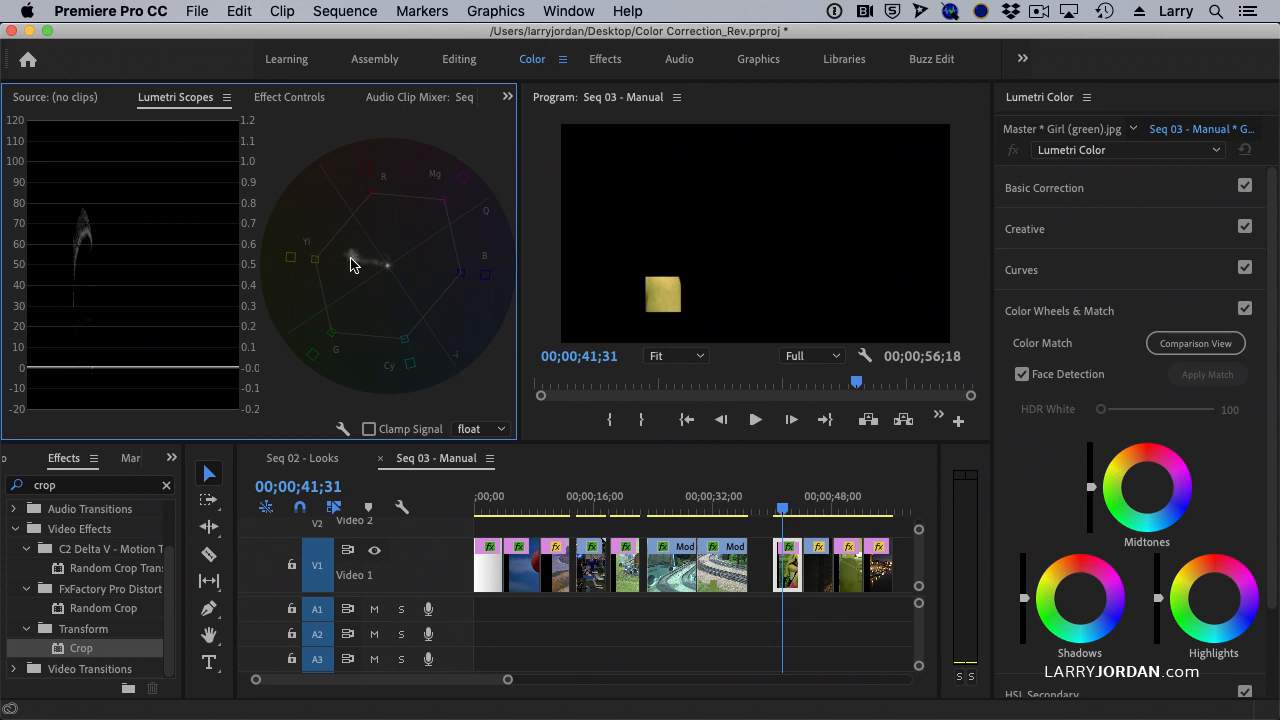
pyautogui.moveTo(92, 244)
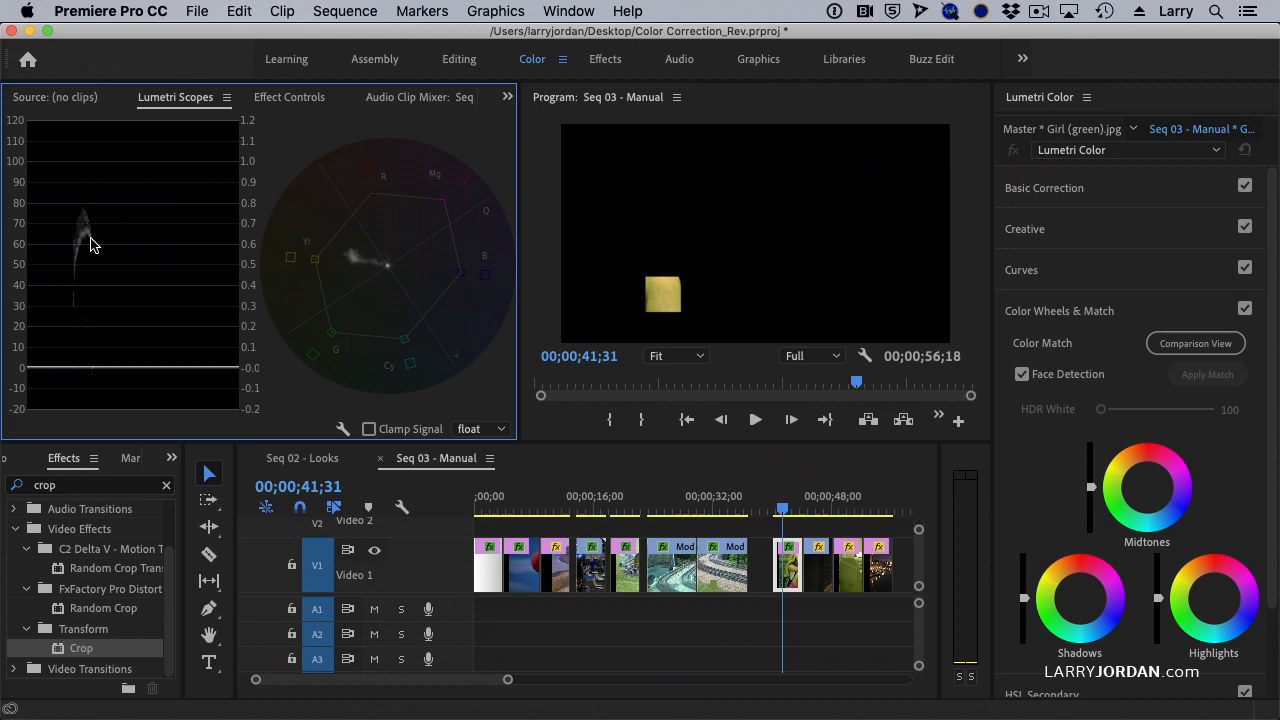
pyautogui.moveTo(84, 252)
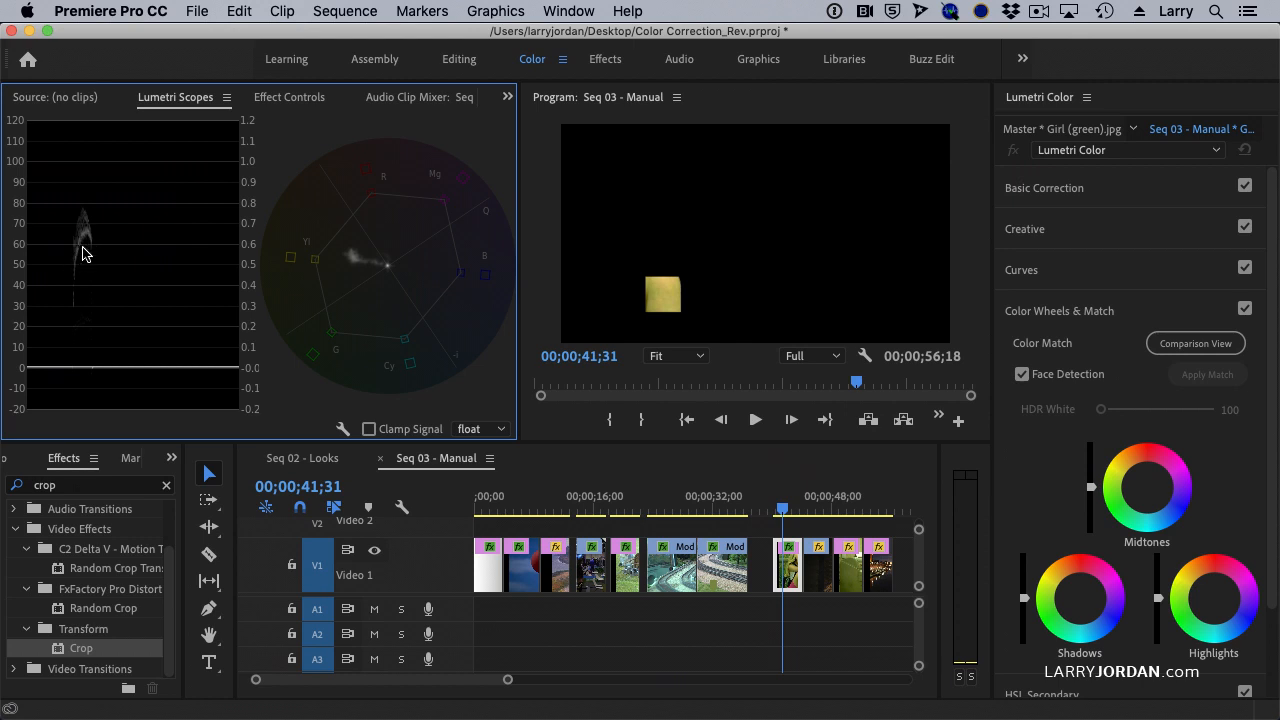
pyautogui.moveTo(732, 324)
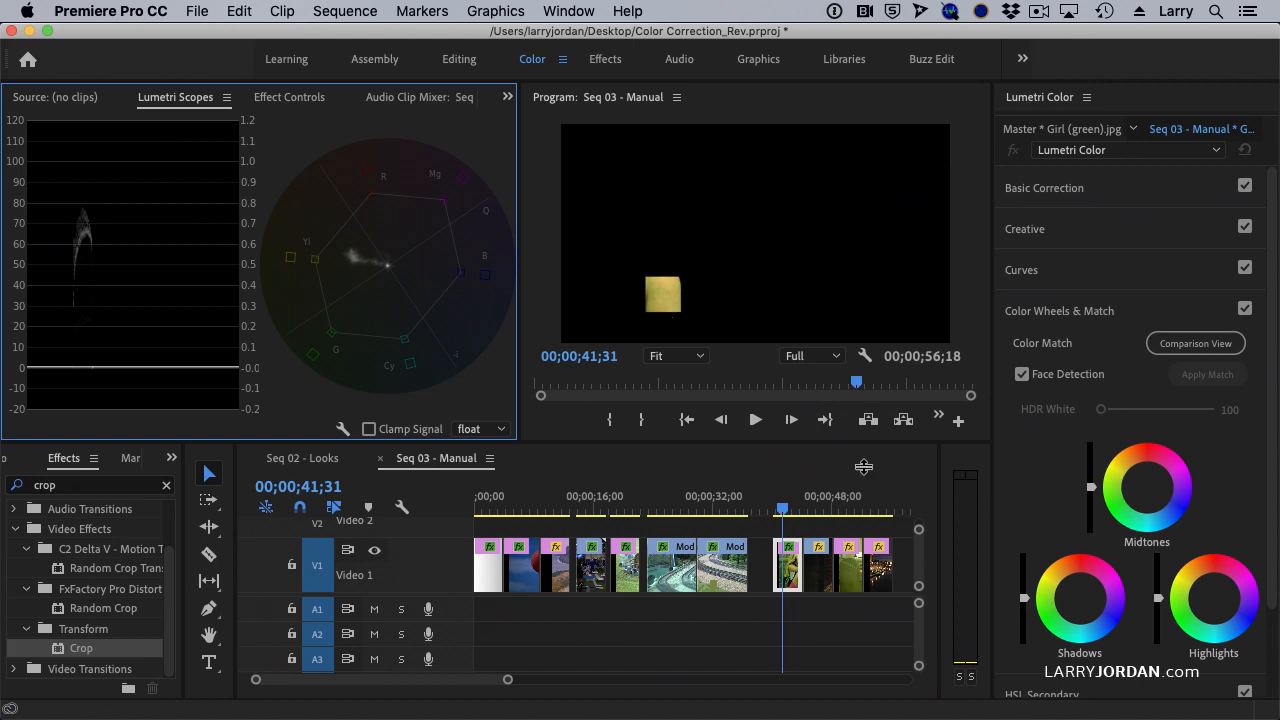
pyautogui.moveTo(1148, 492)
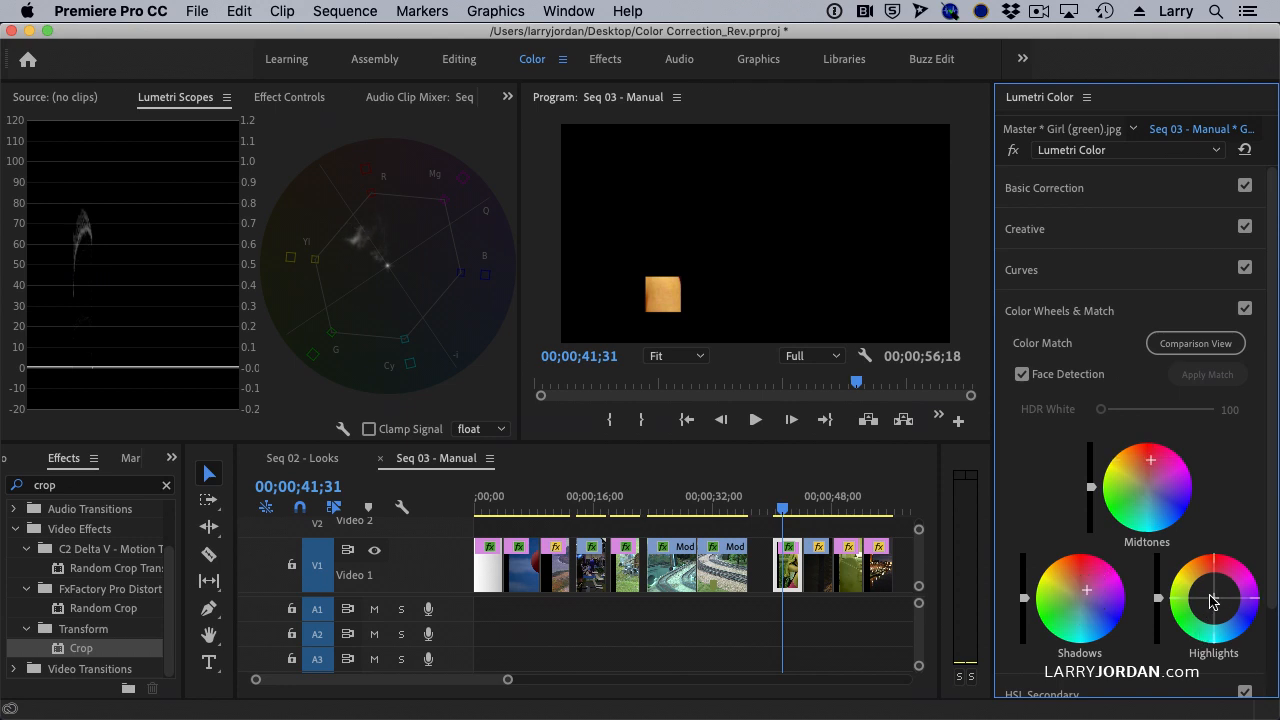
# Step: Push the Highlights wheel from green toward red/orange while watching the vectorscope
pyautogui.moveTo(1212, 600); pyautogui.dragTo(1220, 584)
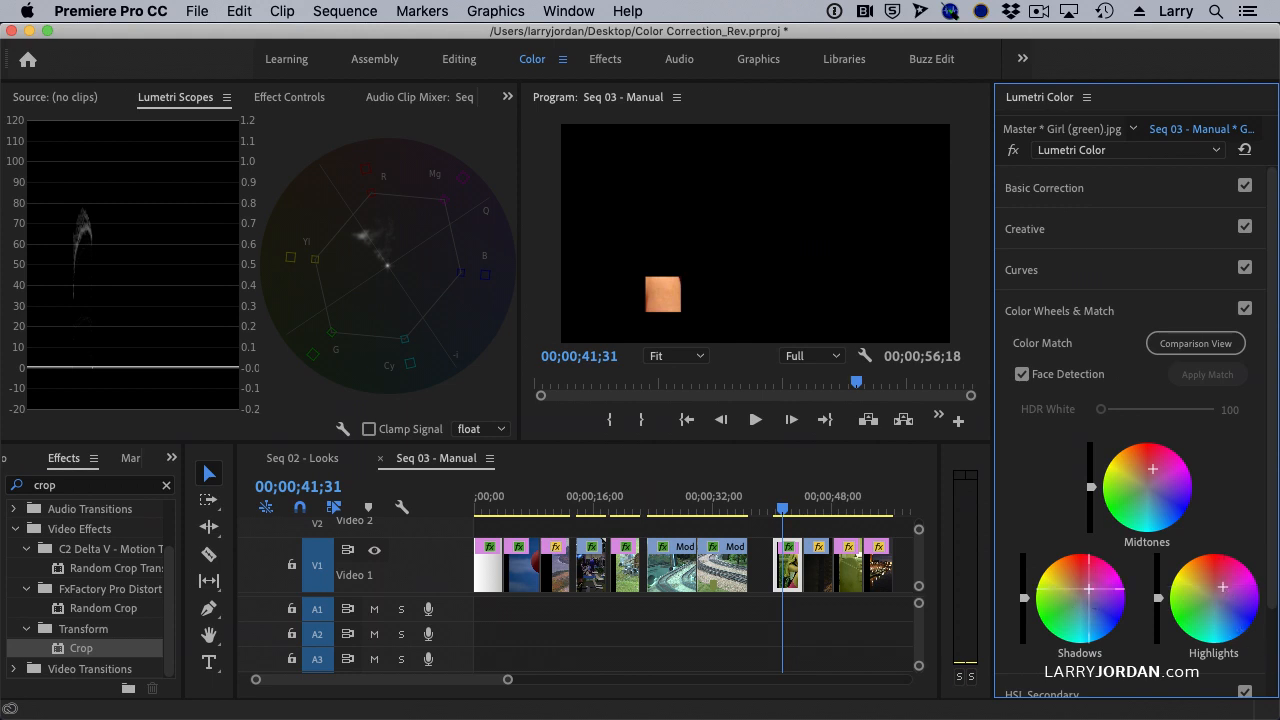
# Step: Set Basic Correction Saturation to 82.5 and return to Color Wheels & Match
pyautogui.click(1044, 188)
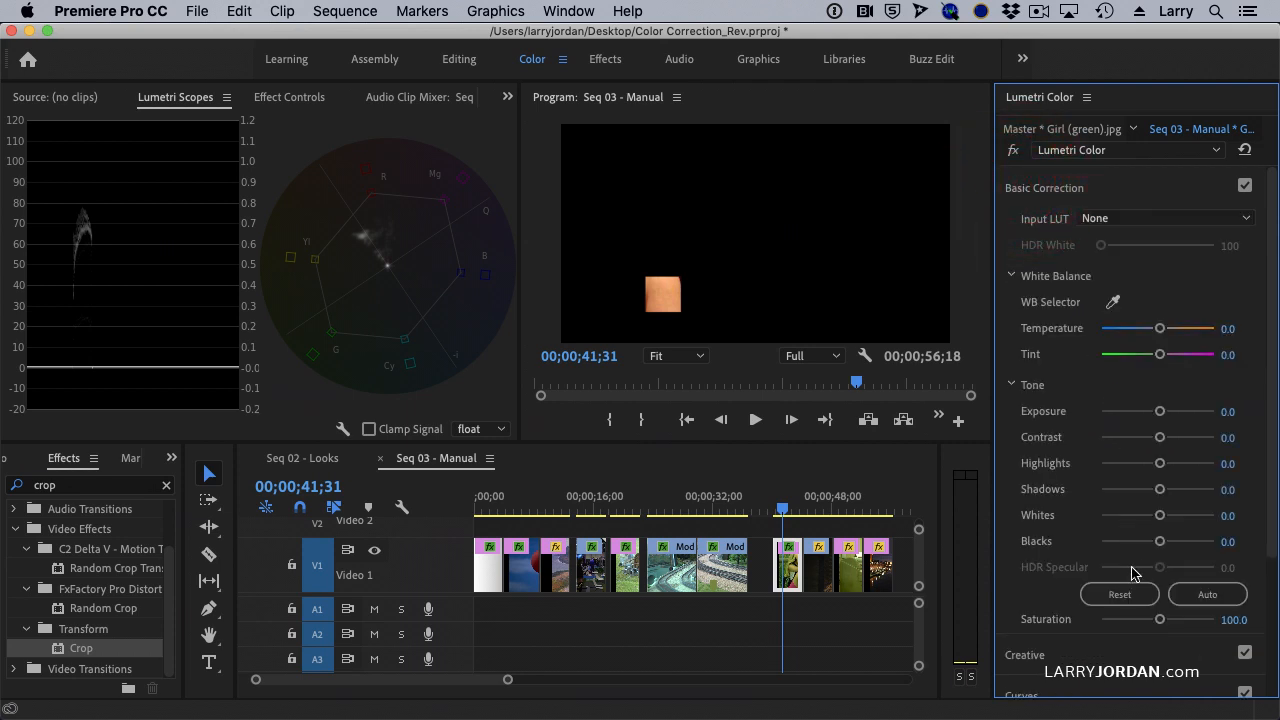
pyautogui.moveTo(1160, 620); pyautogui.dragTo(1142, 620)
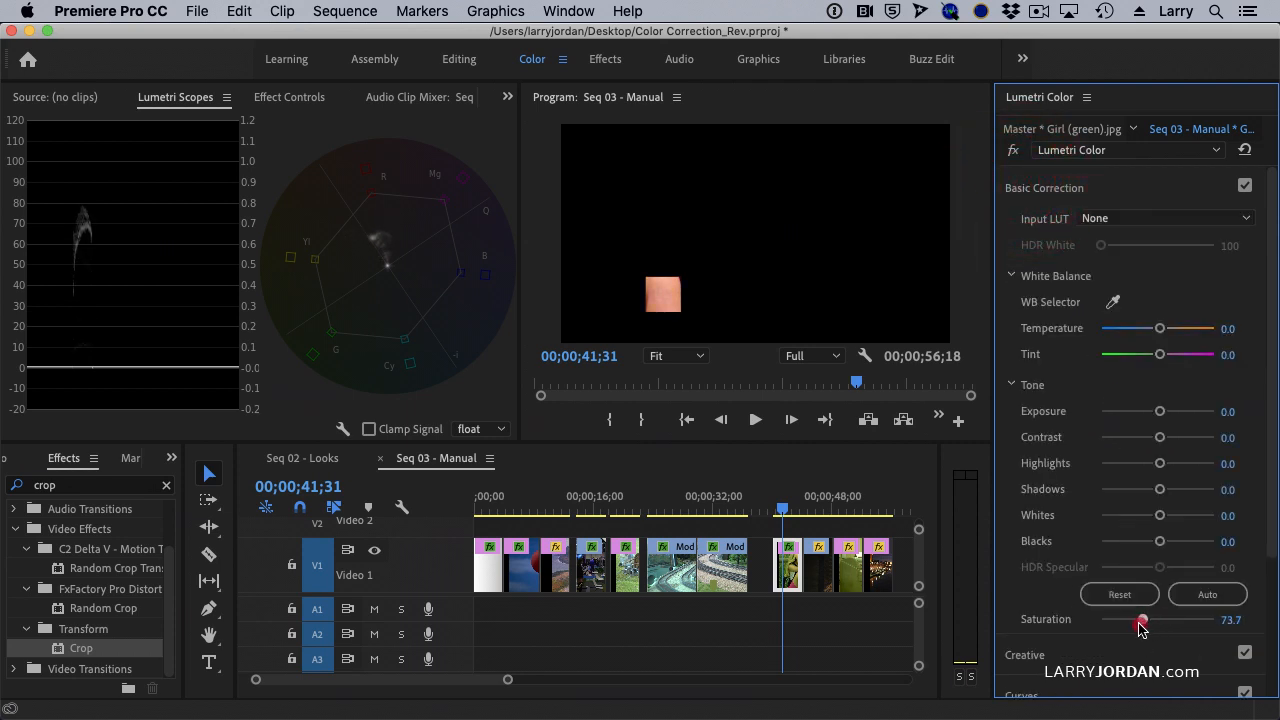
pyautogui.moveTo(1144, 620); pyautogui.dragTo(1152, 620)
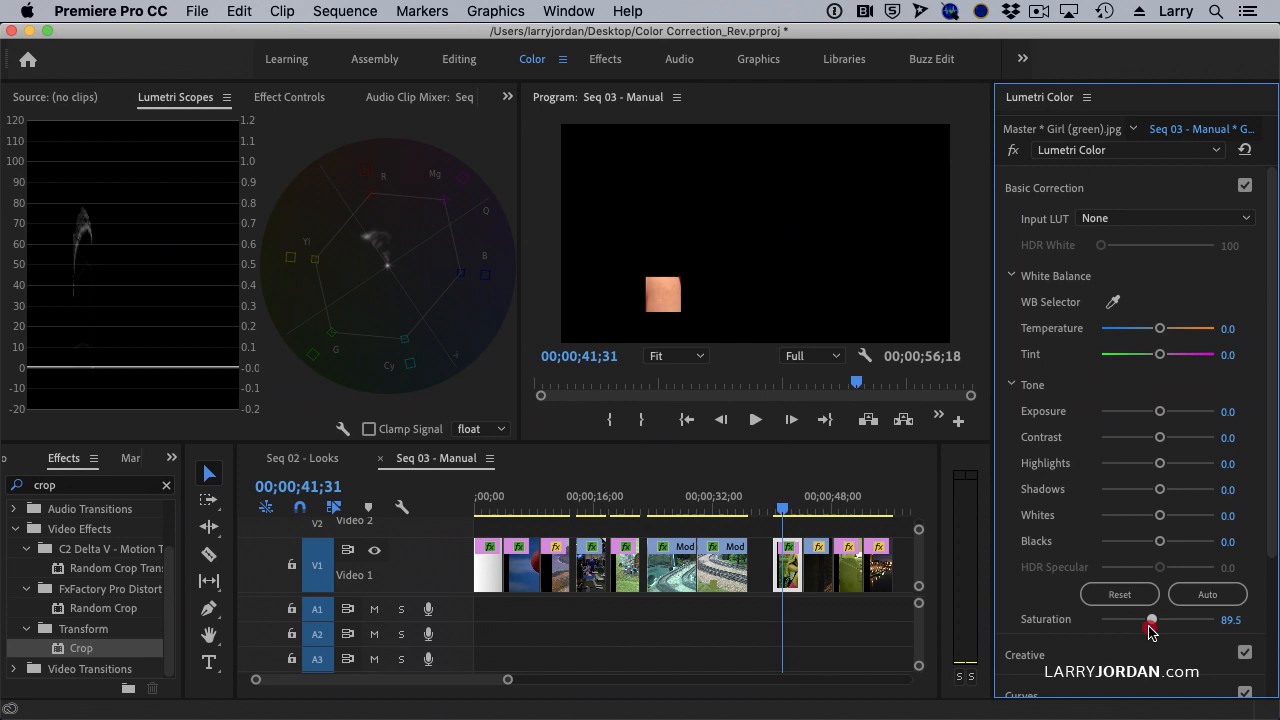
pyautogui.moveTo(1152, 620); pyautogui.dragTo(1148, 620)
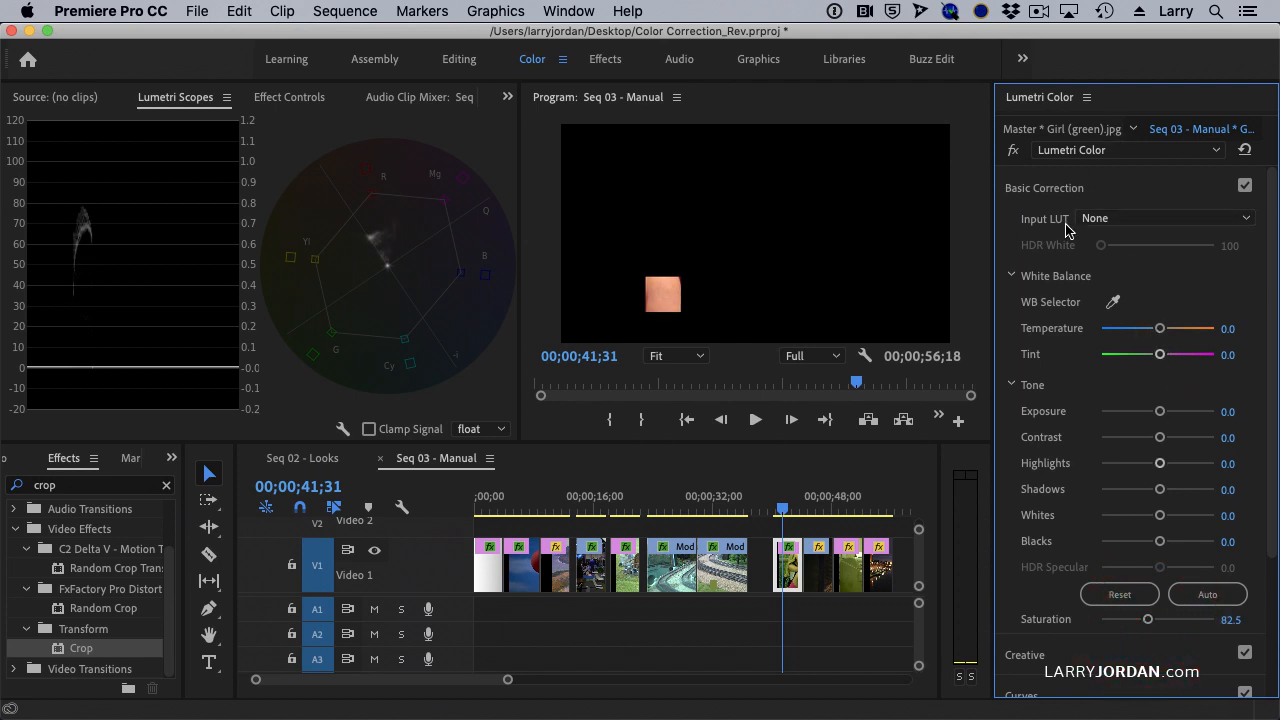
pyautogui.click(1044, 188)
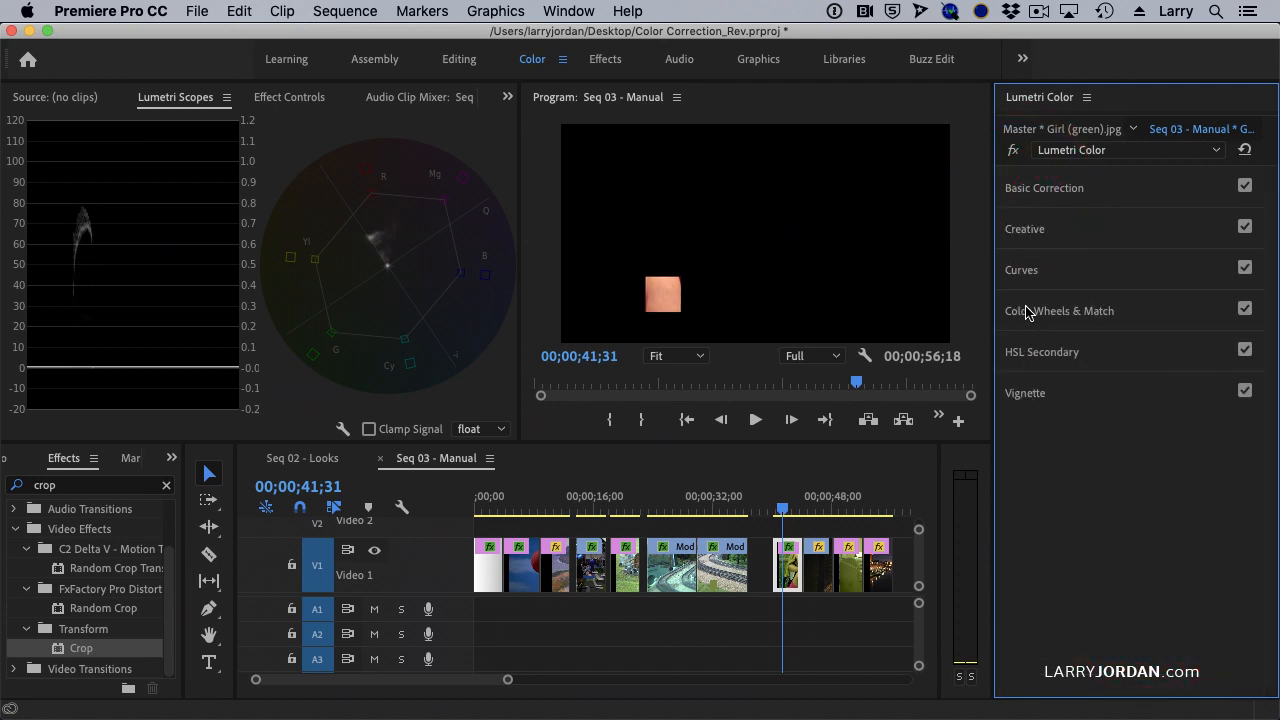
pyautogui.click(1060, 310)
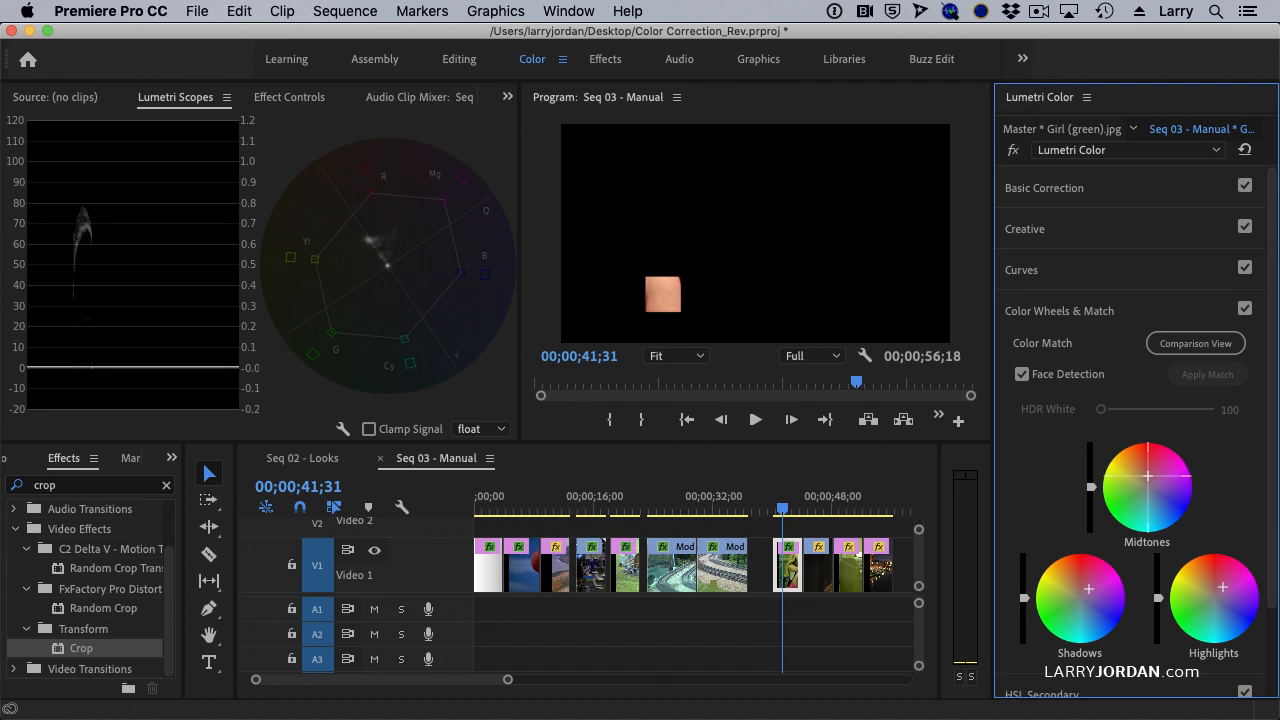
# Step: Switch off the Crop and toggle Color Wheels & Match off and on for a before/after comparison
pyautogui.click(288, 96)
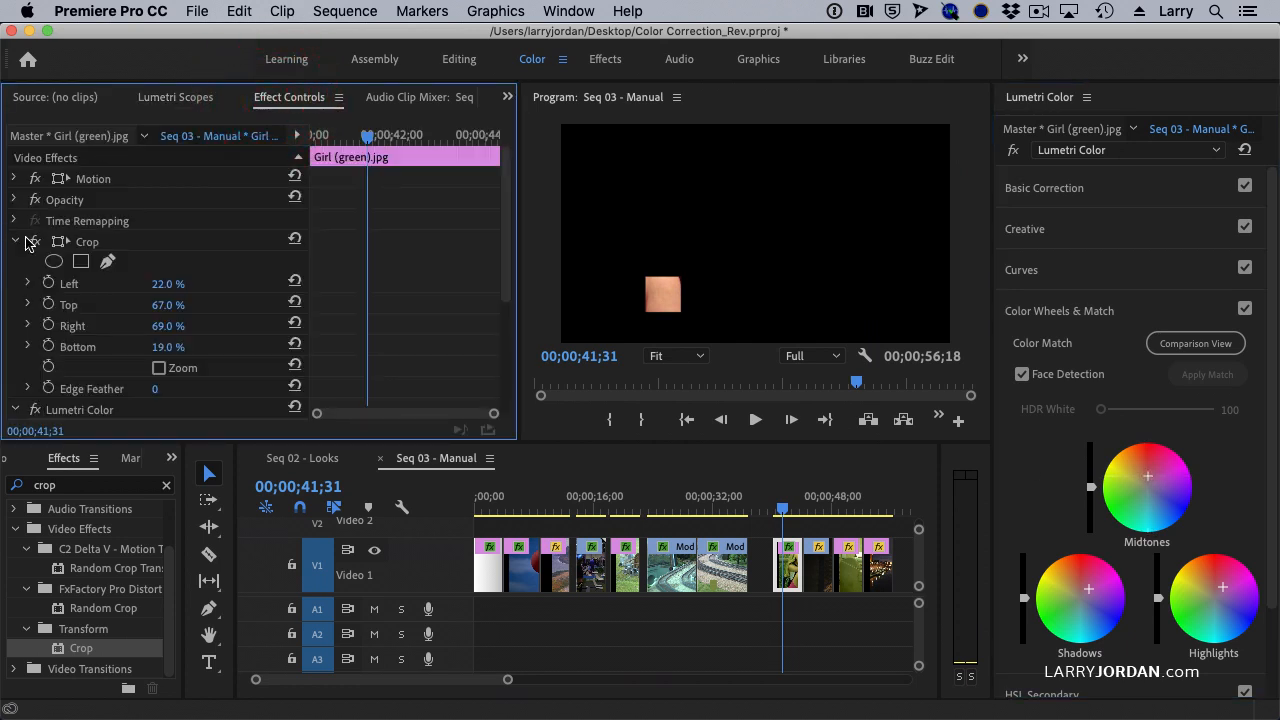
pyautogui.click(36, 240)
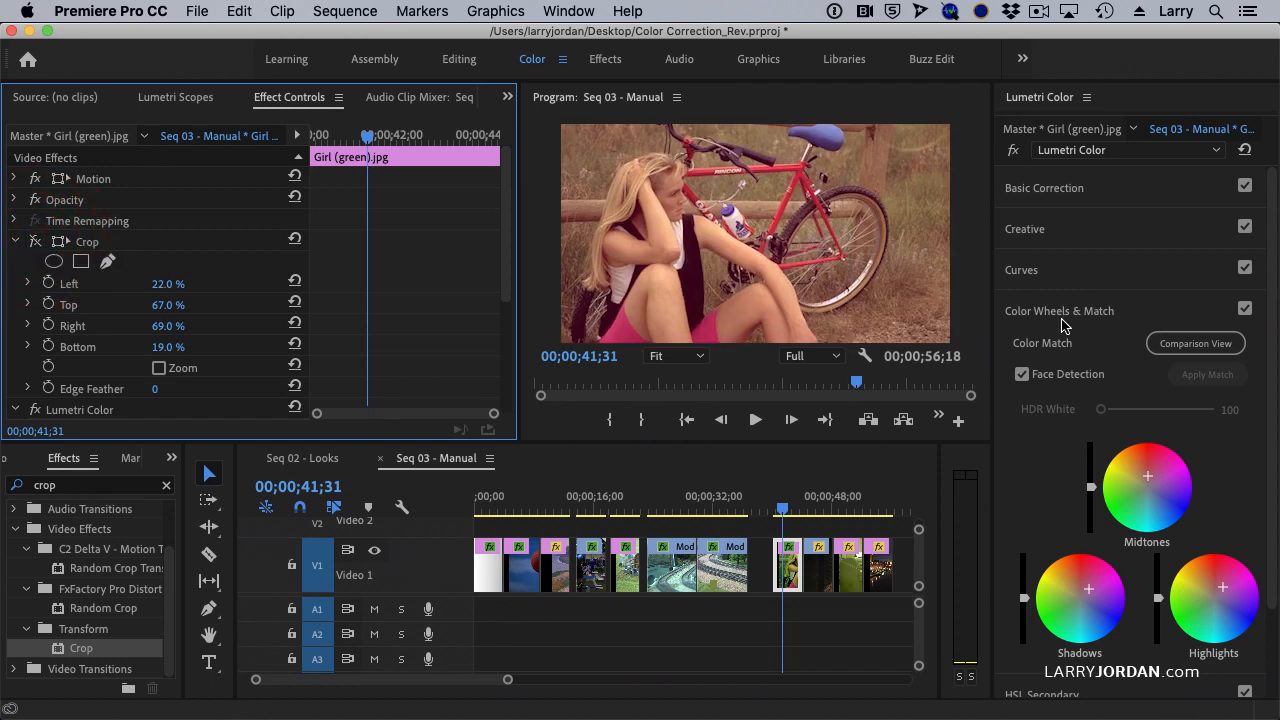
pyautogui.click(1244, 310)
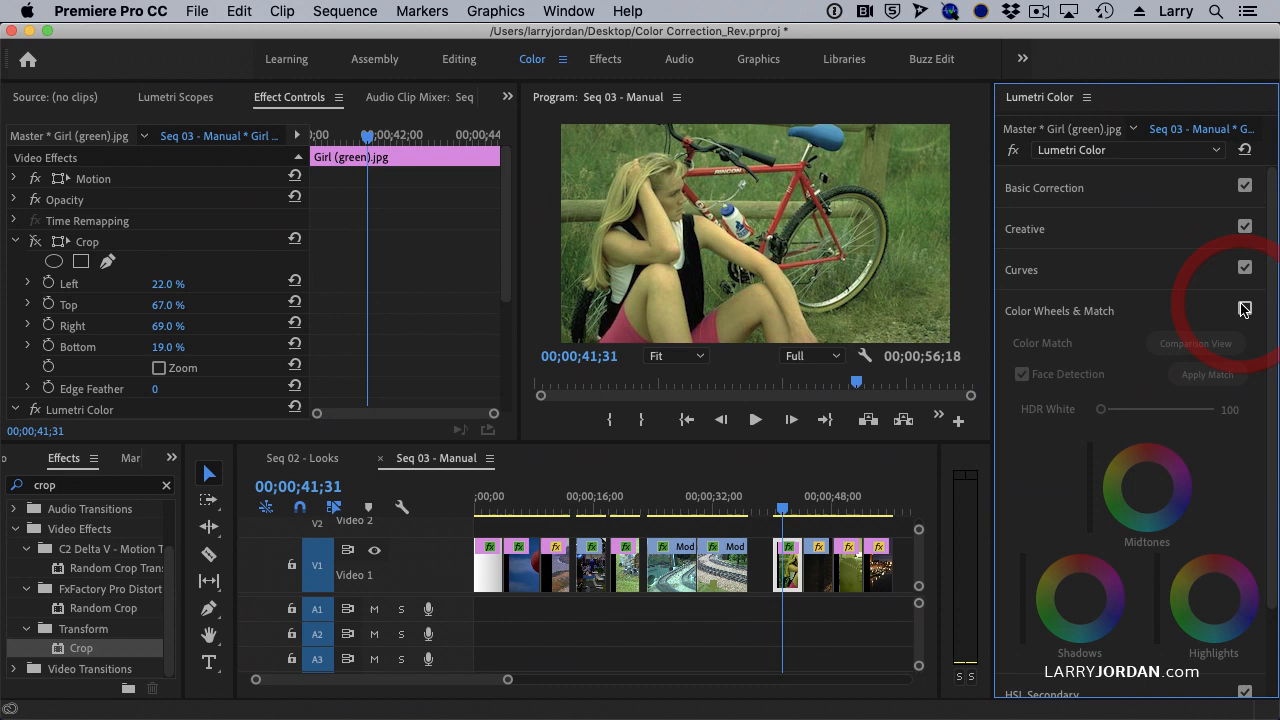
pyautogui.click(1244, 310)
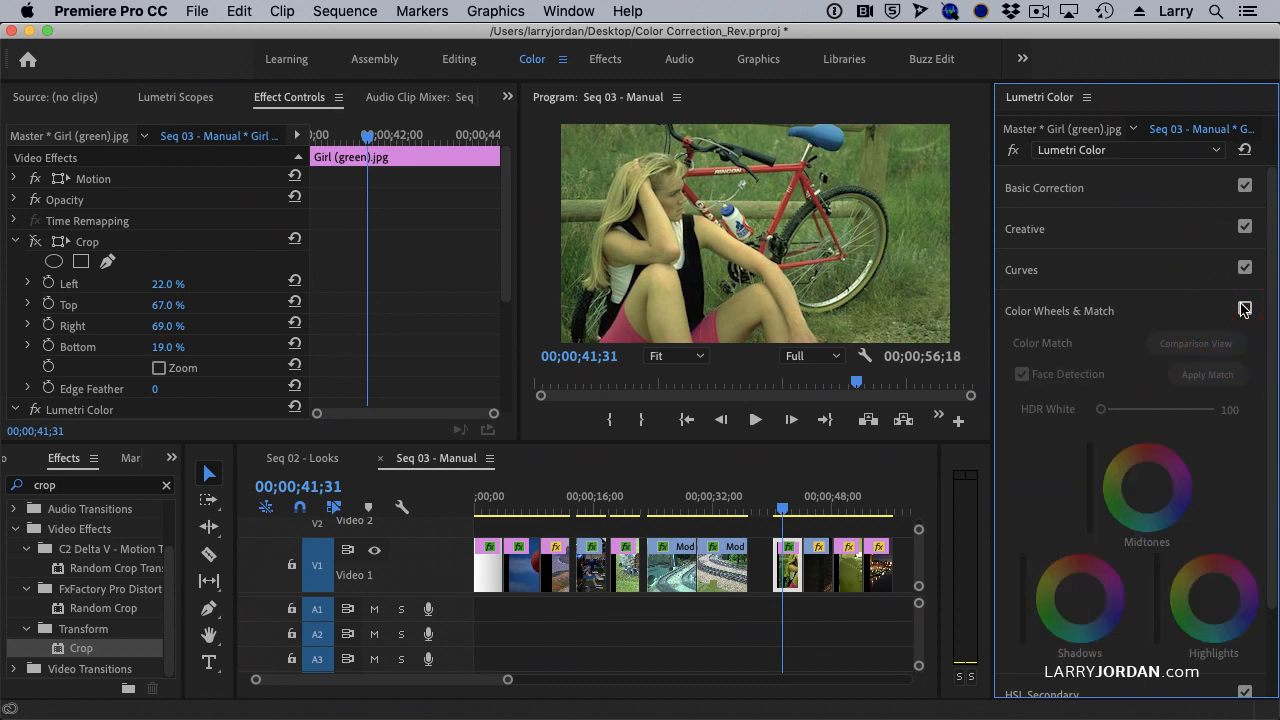
pyautogui.click(1244, 310)
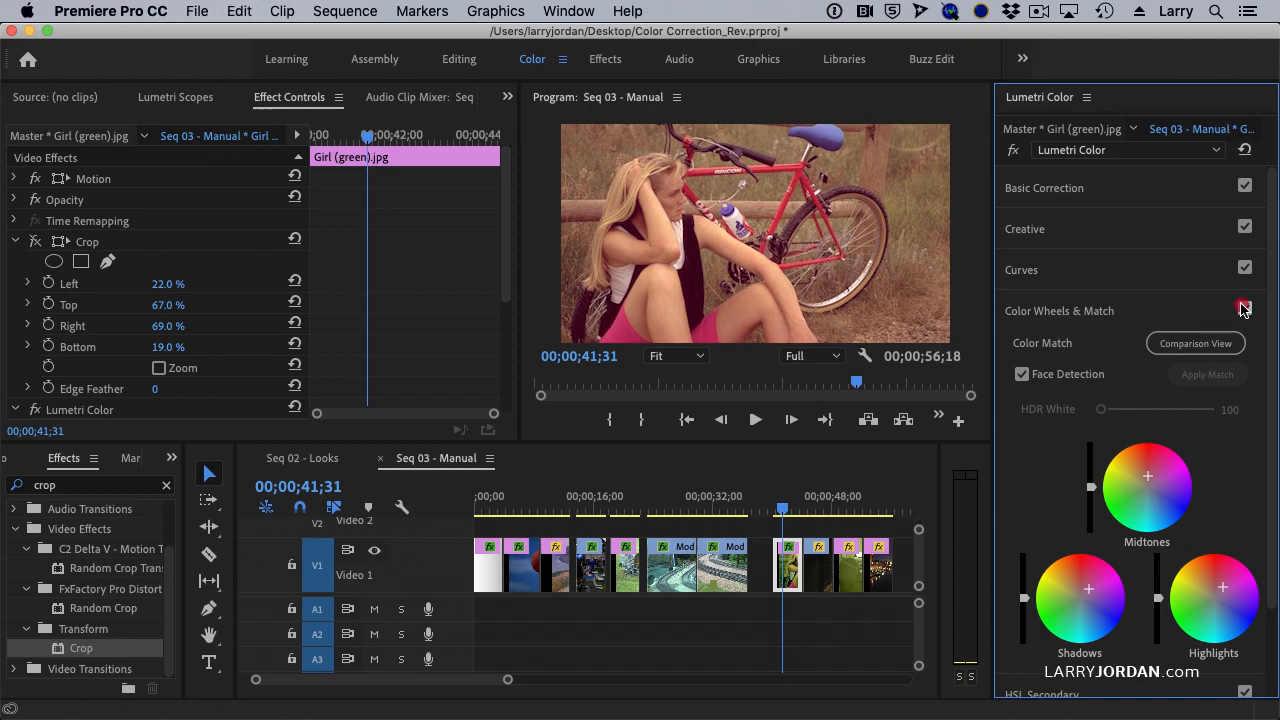